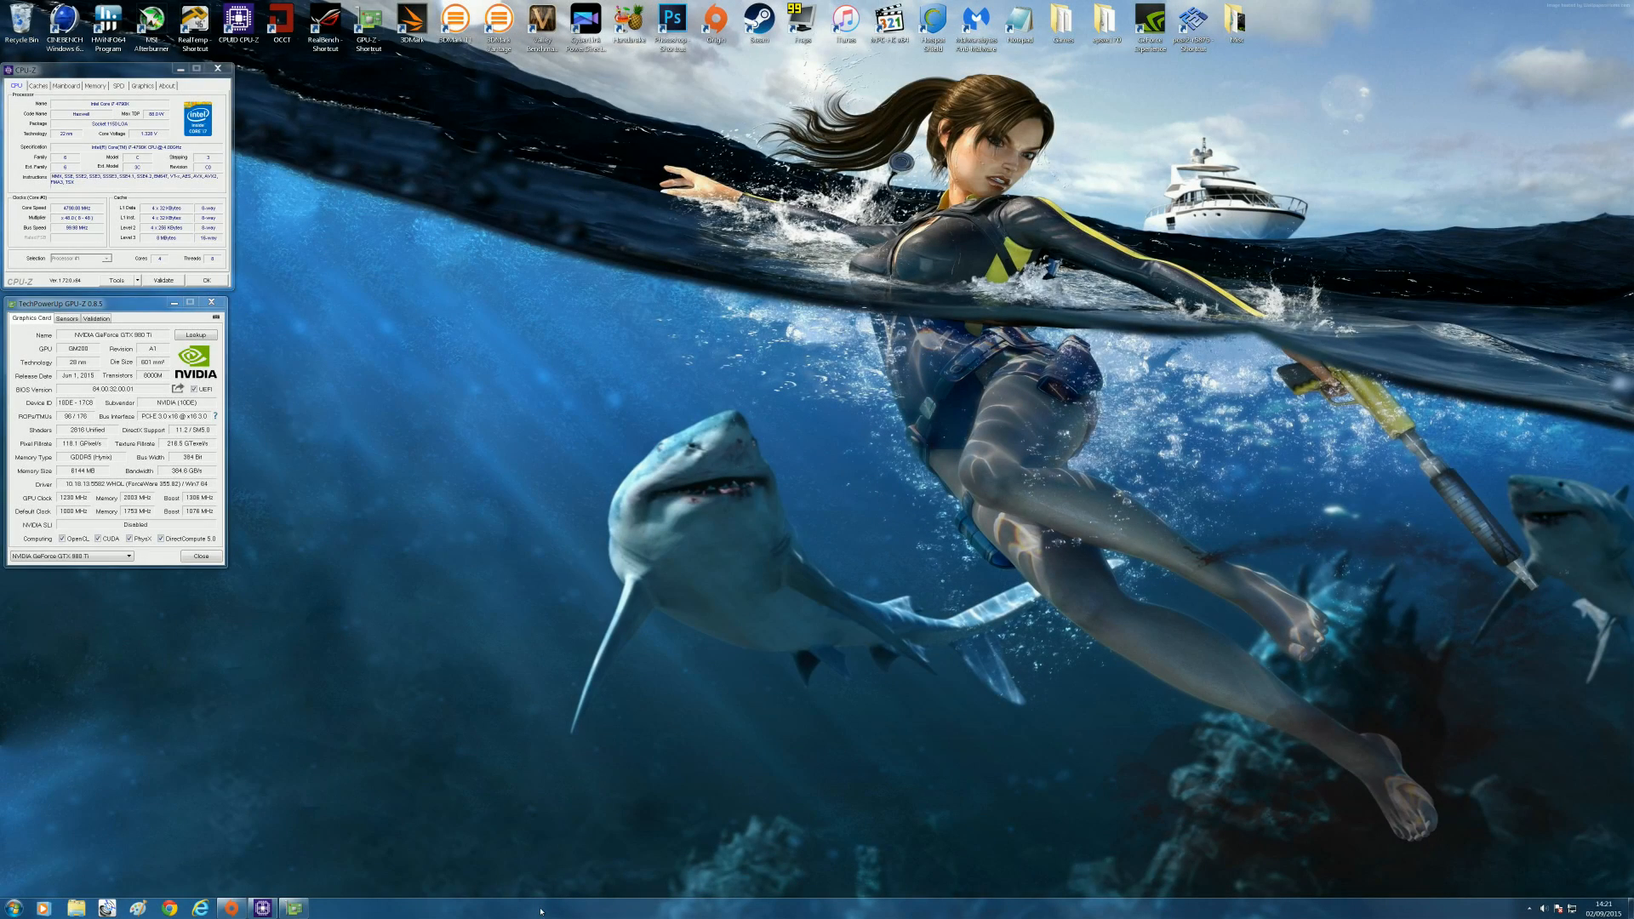
pyautogui.moveTo(1107, 113)
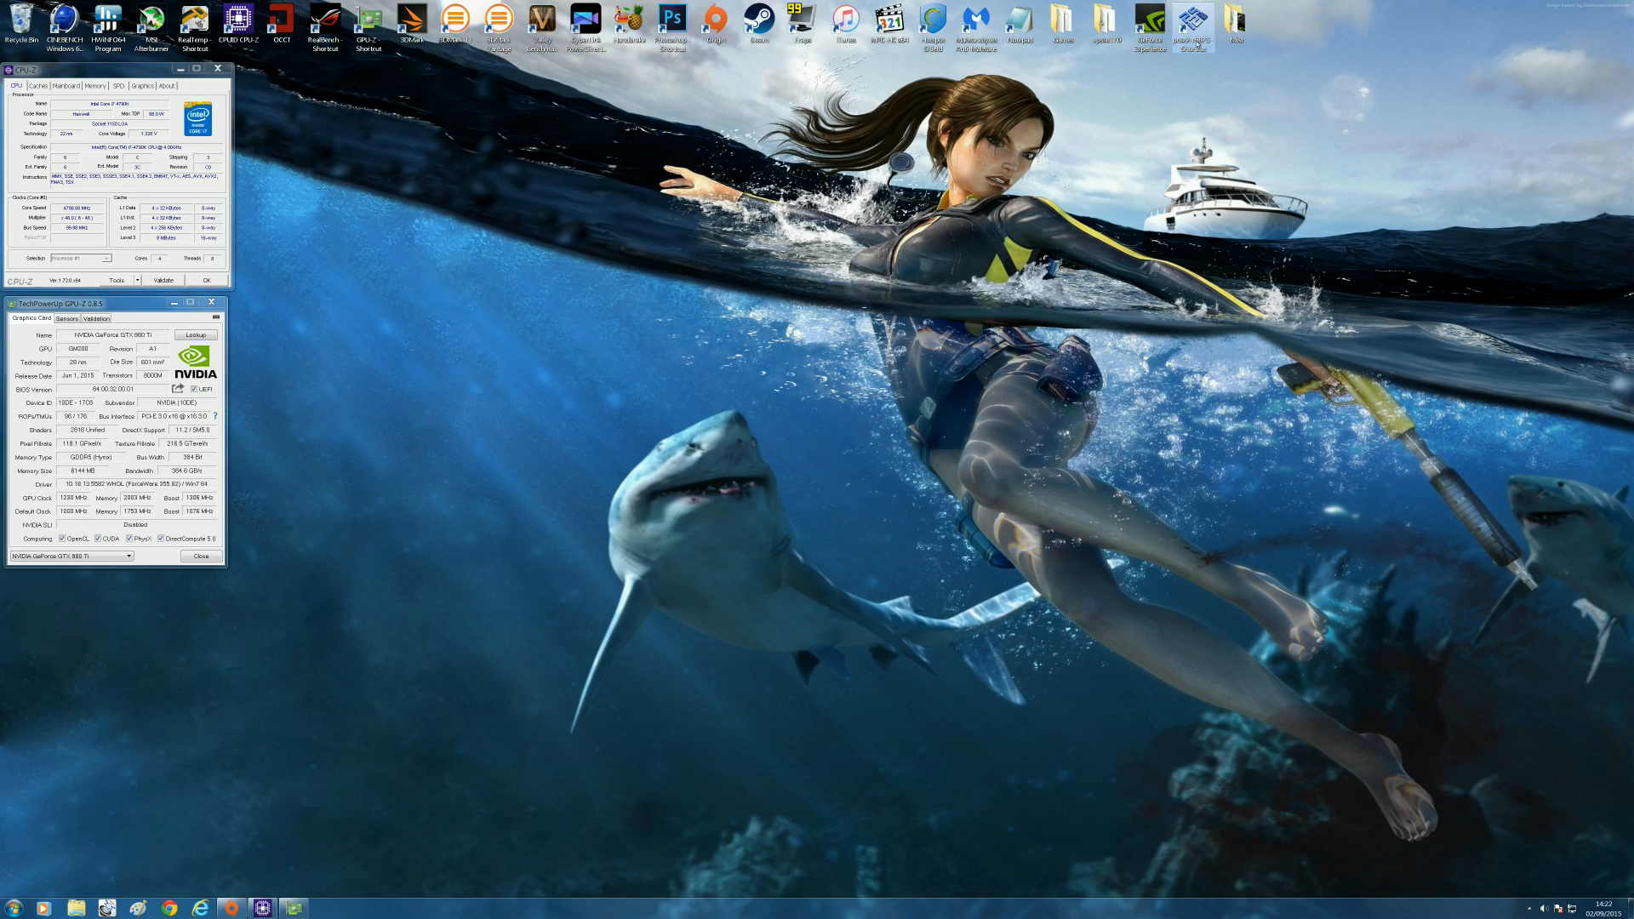
pyautogui.moveTo(1194, 44)
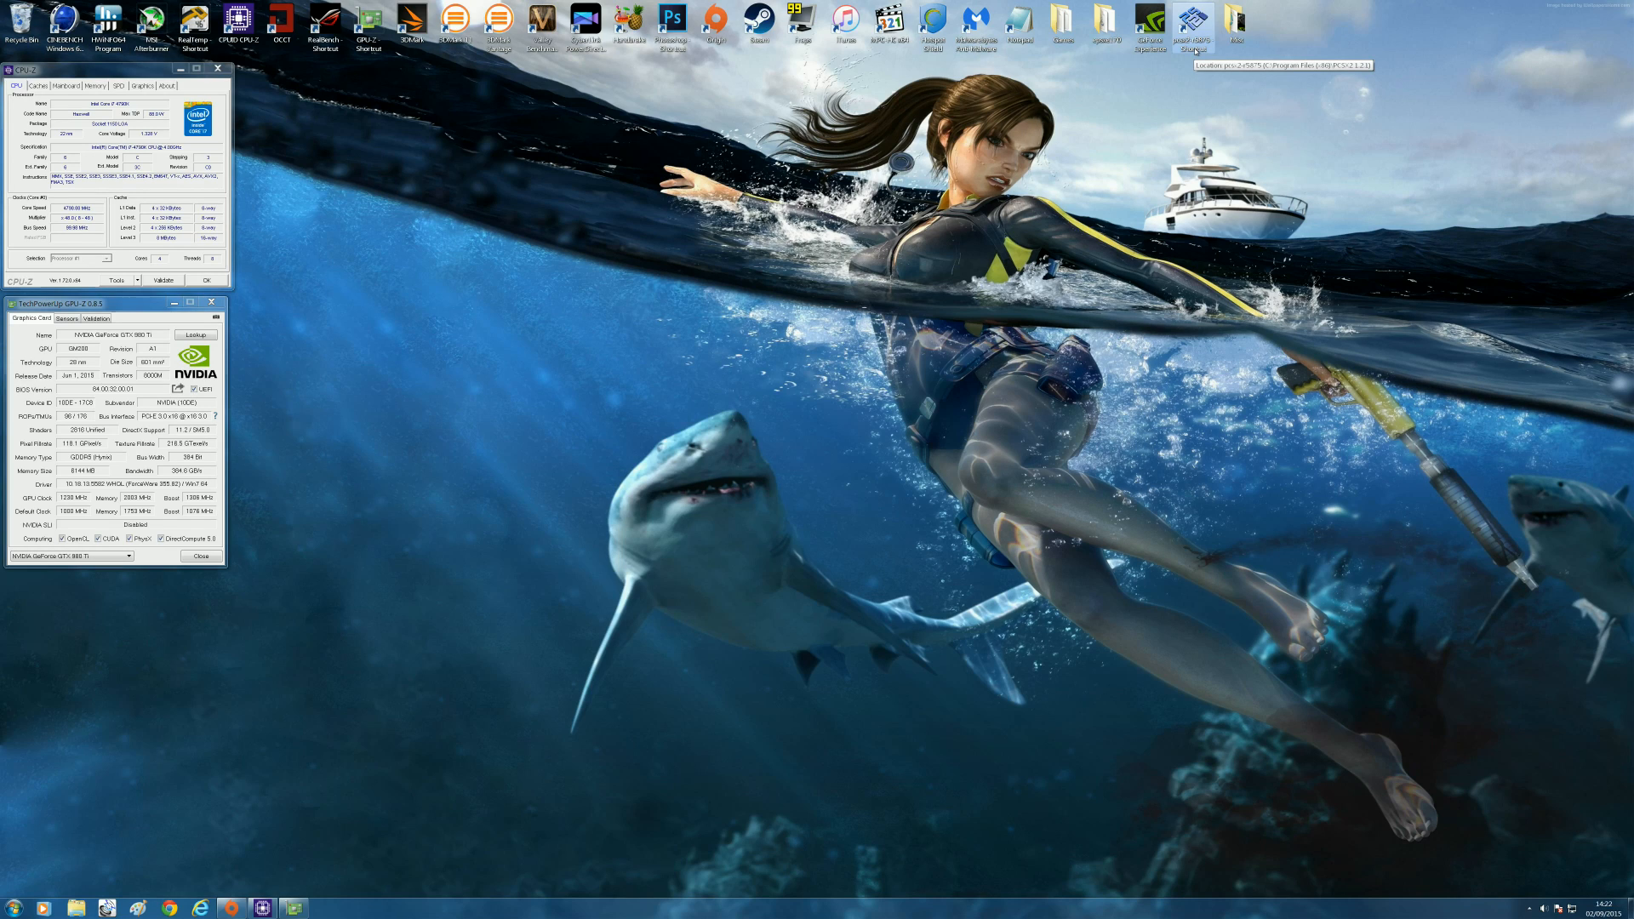
# - Launch PCSX2 and bring up the GSdx Video (GS) plugin settings
pyautogui.doubleClick(1194, 20)
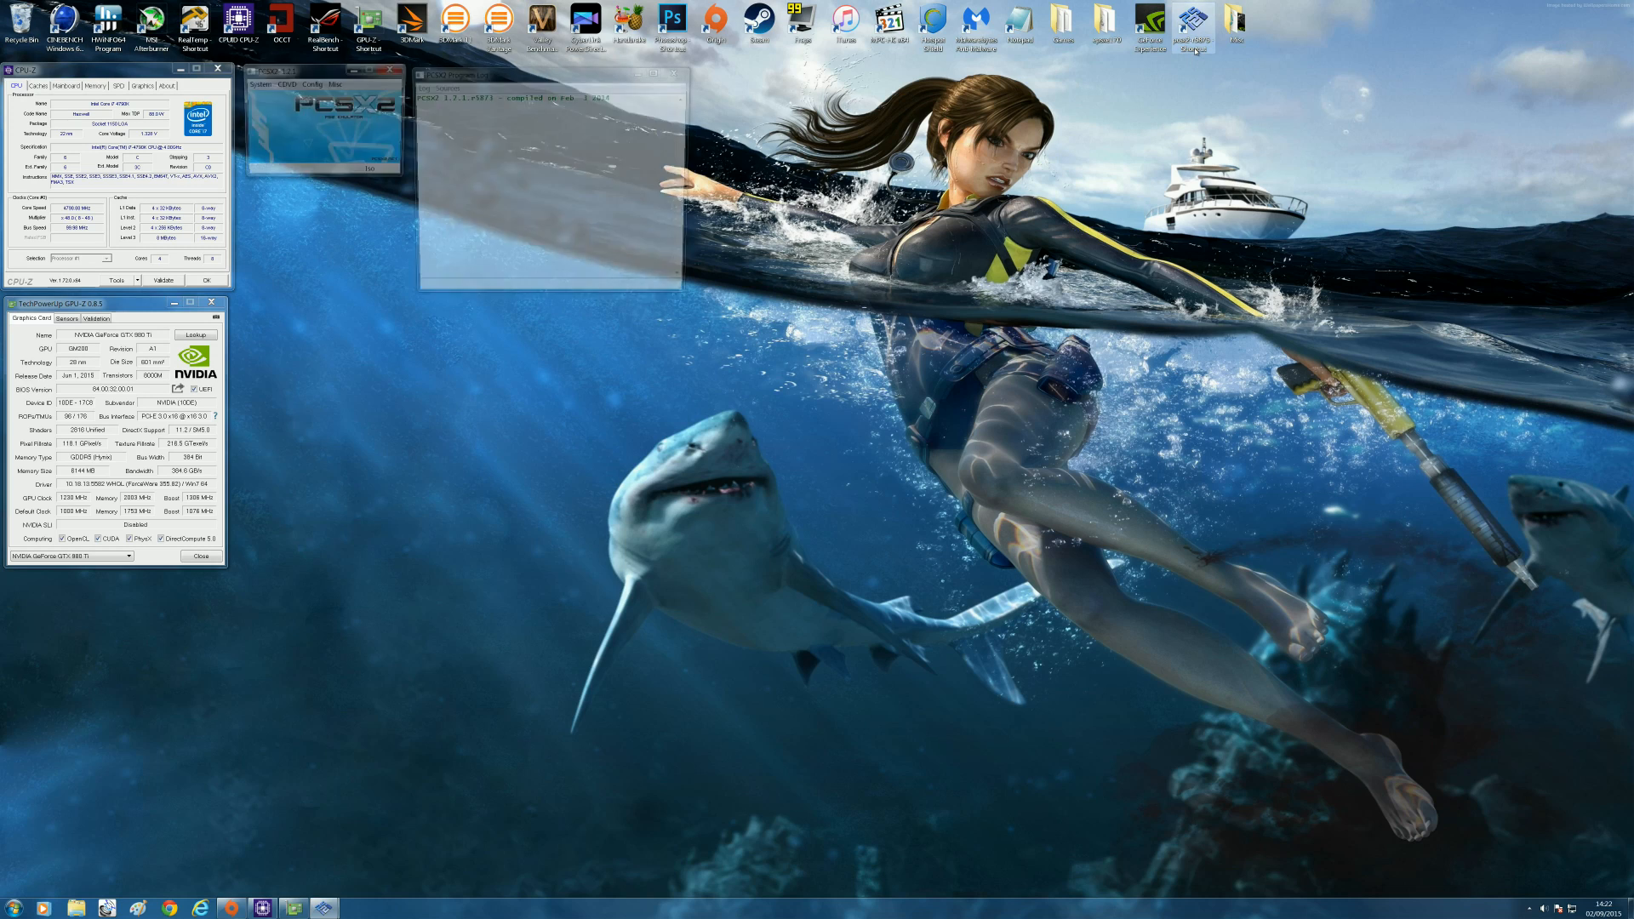
pyautogui.click(311, 86)
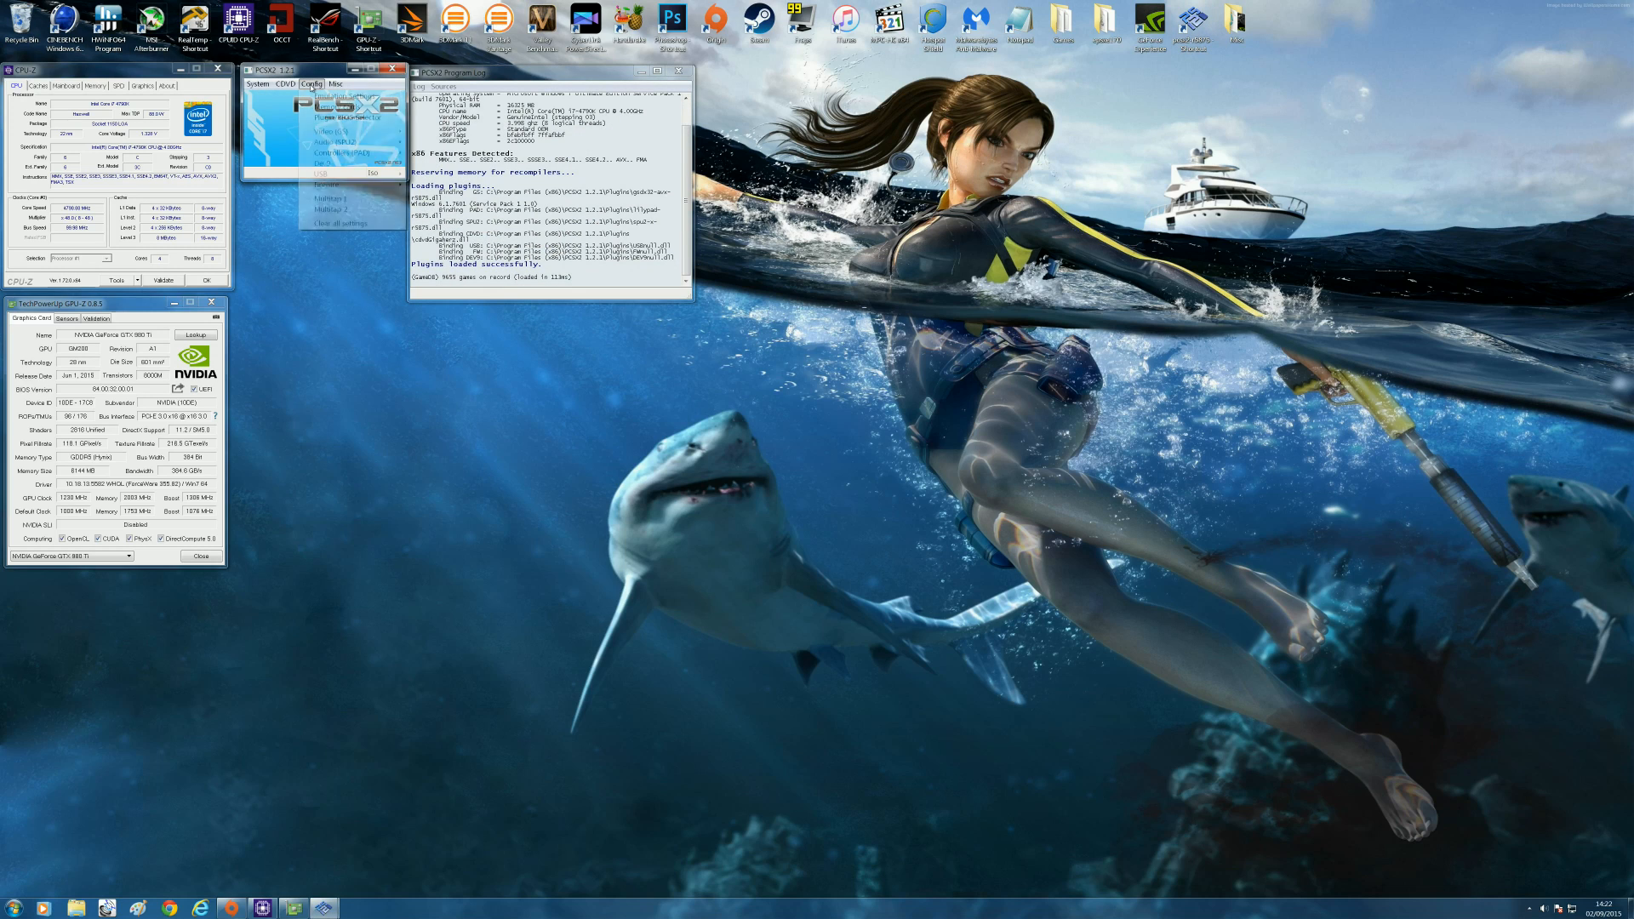
pyautogui.click(312, 83)
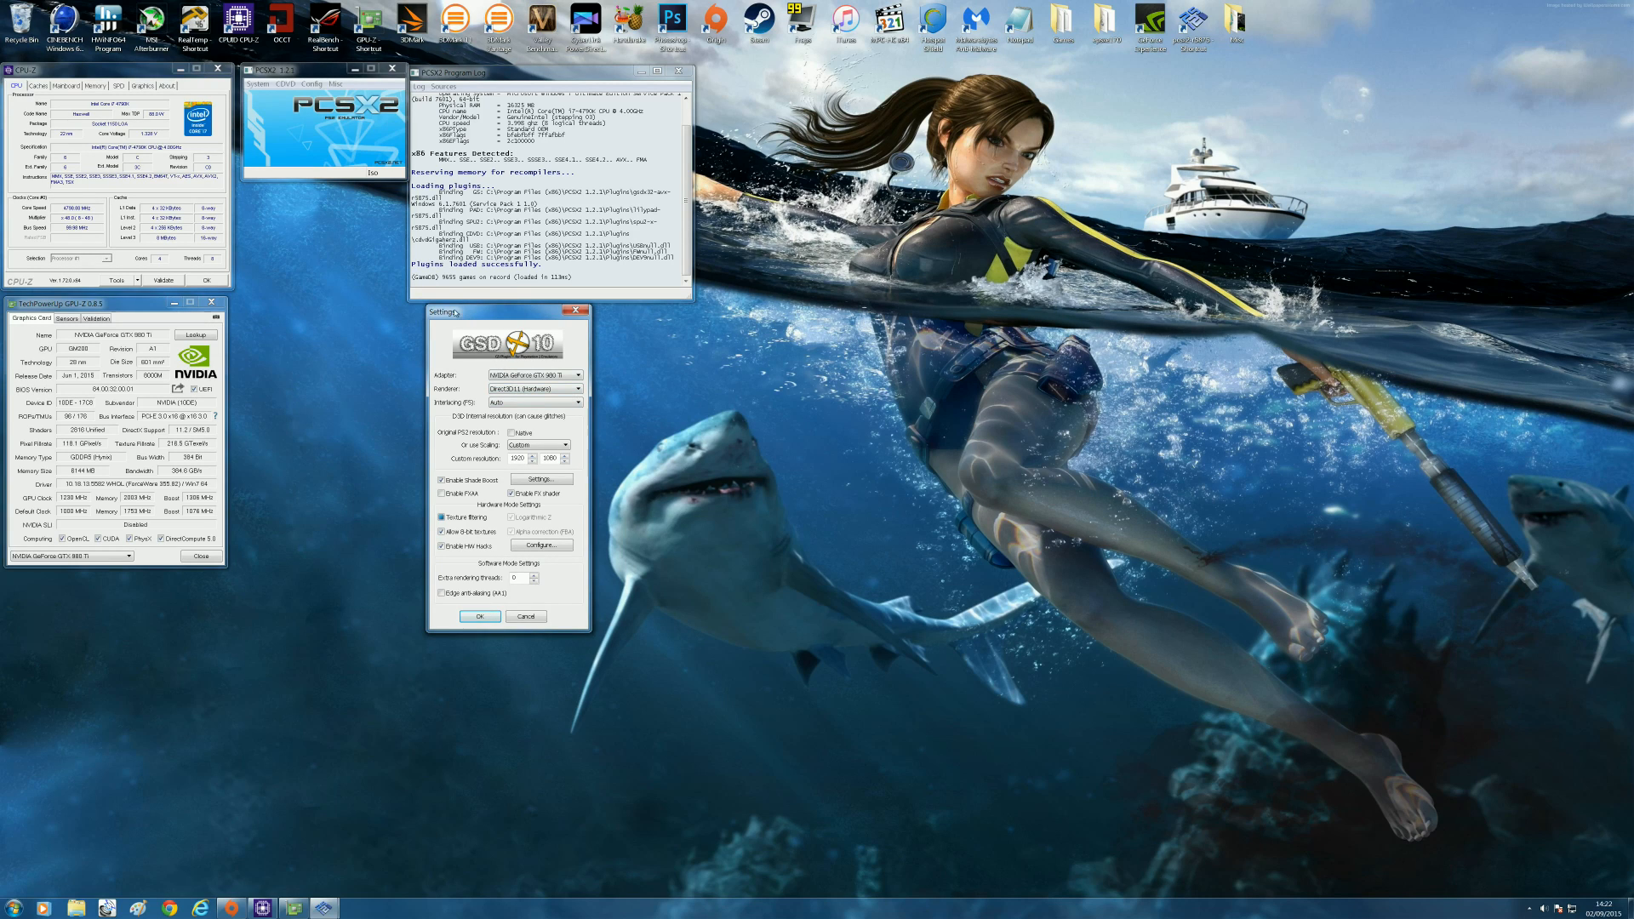
pyautogui.moveTo(472, 368)
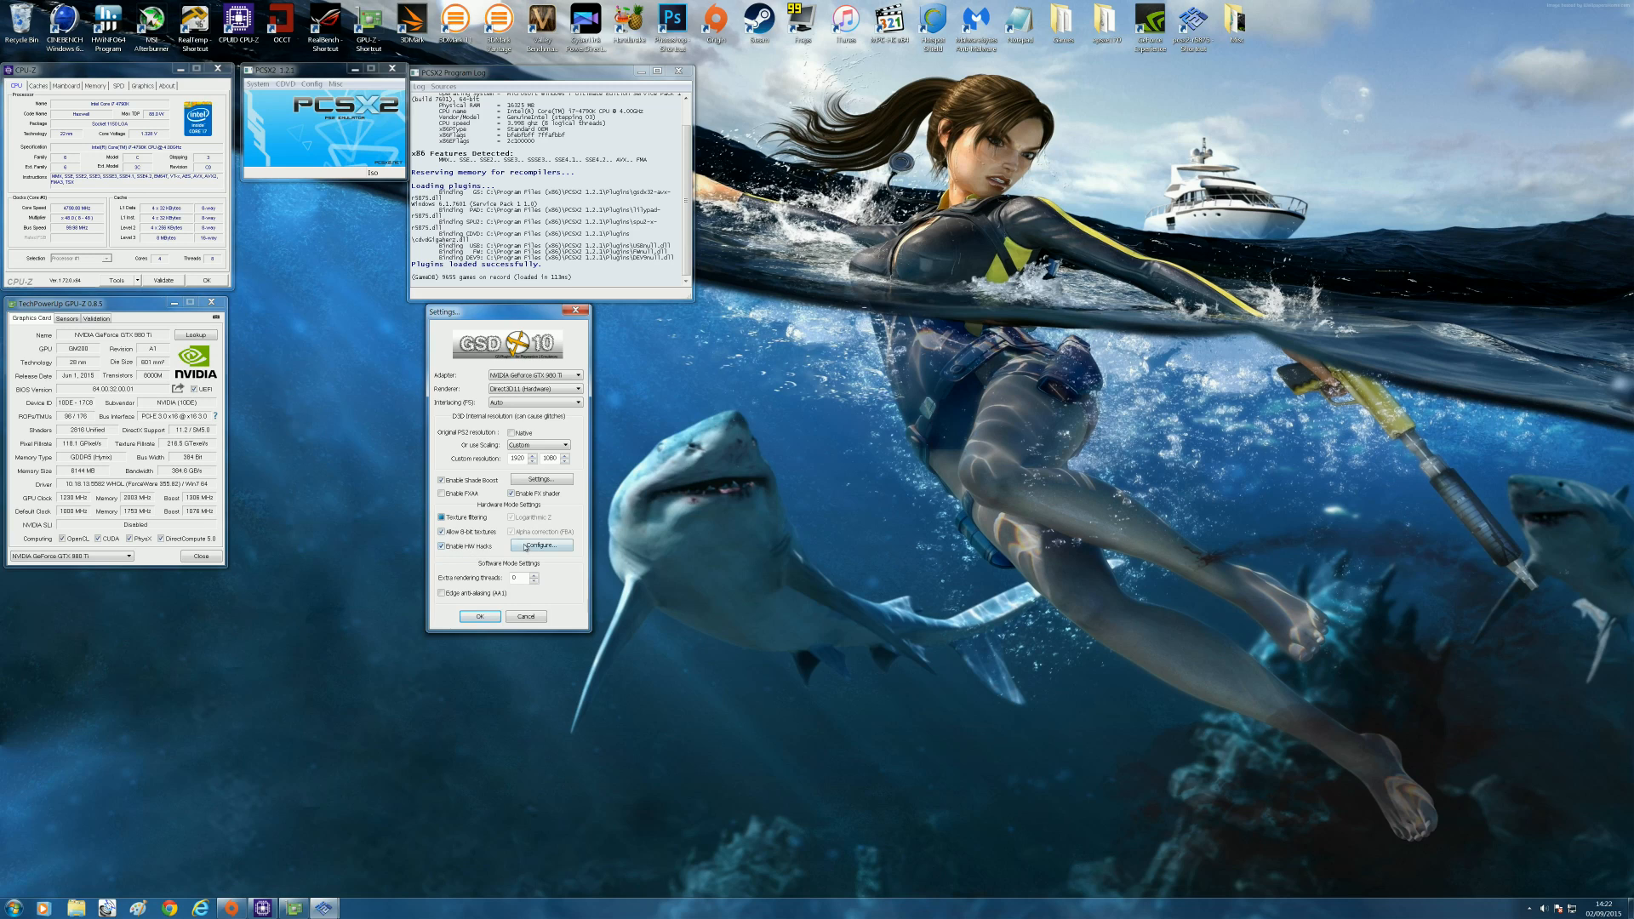
pyautogui.click(541, 544)
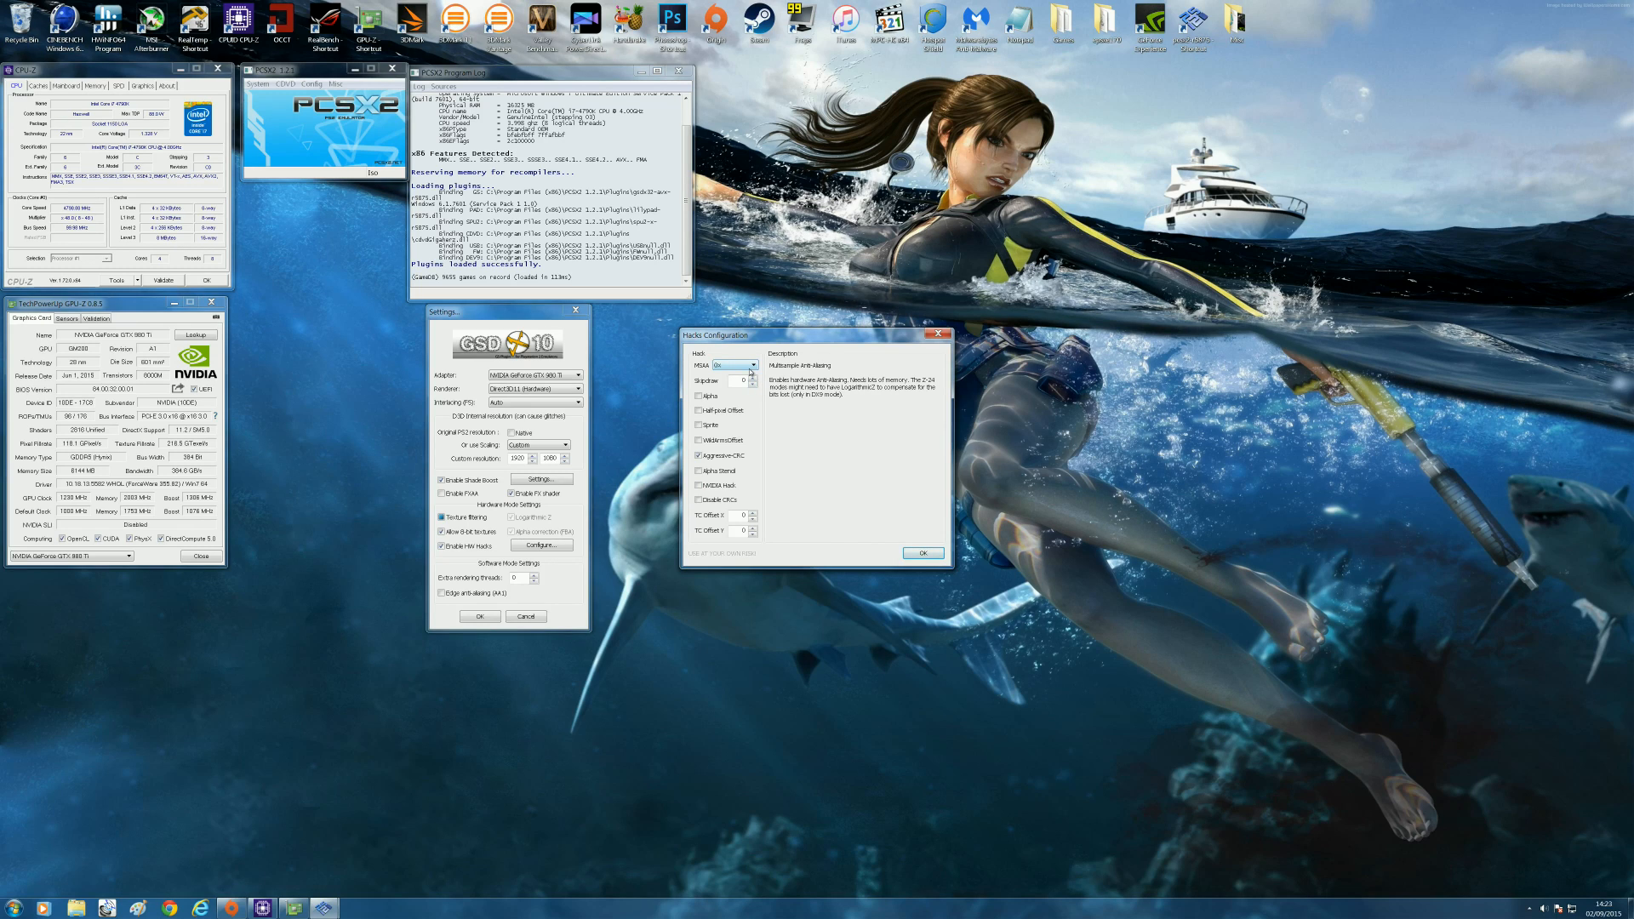
pyautogui.moveTo(749, 371)
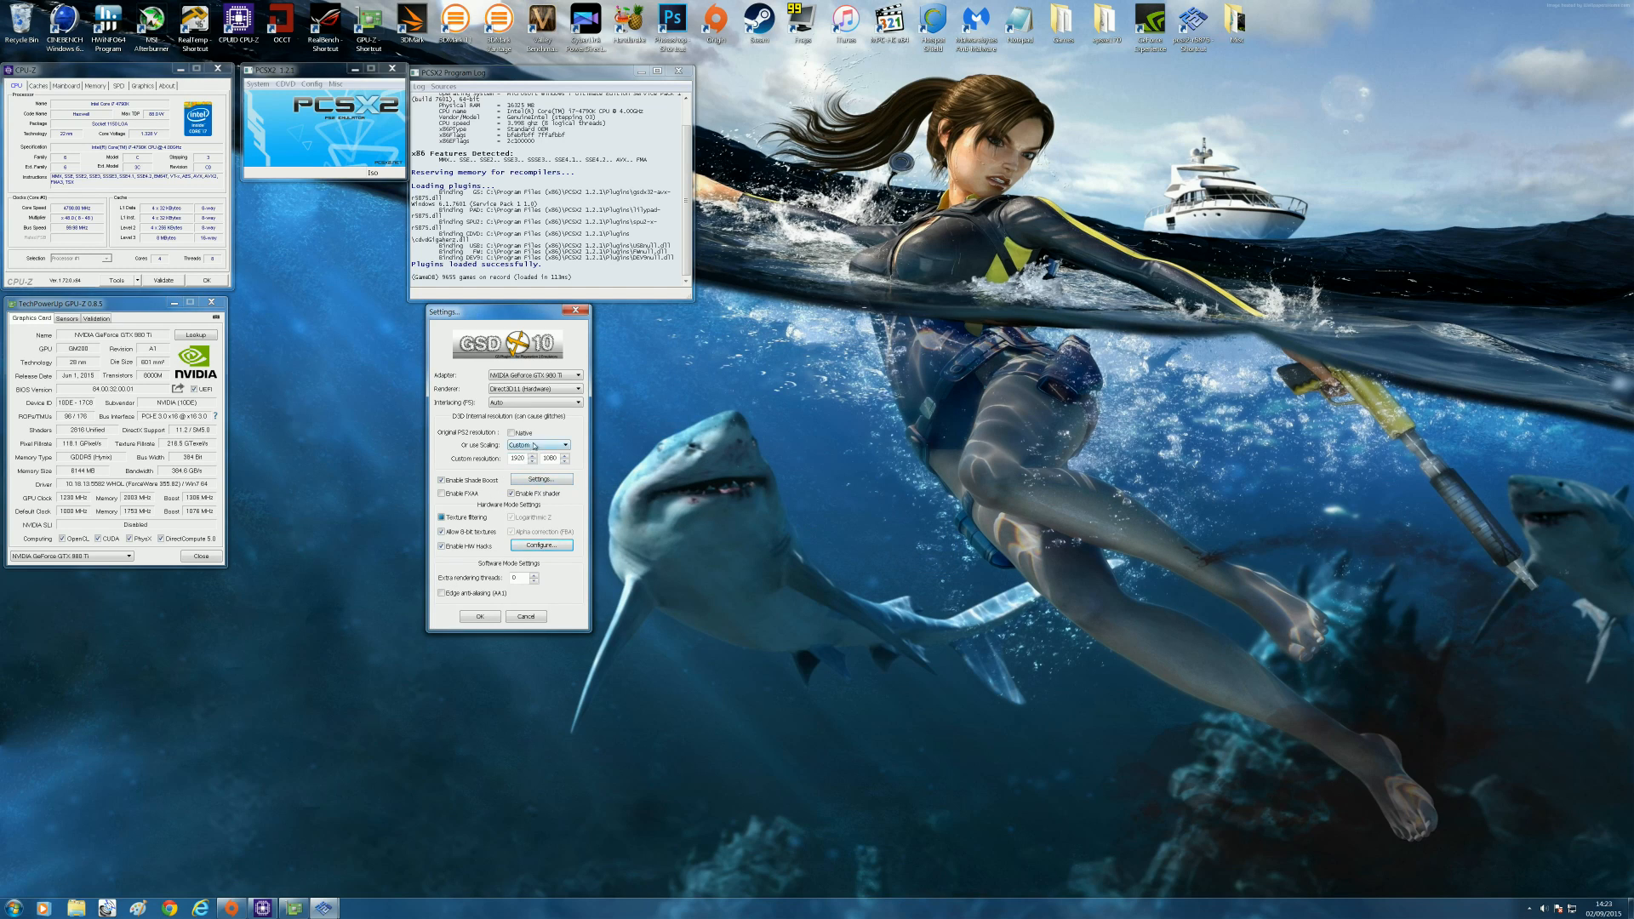
# - Confirm the GSdx settings with OK so the plugins reload
pyautogui.click(499, 433)
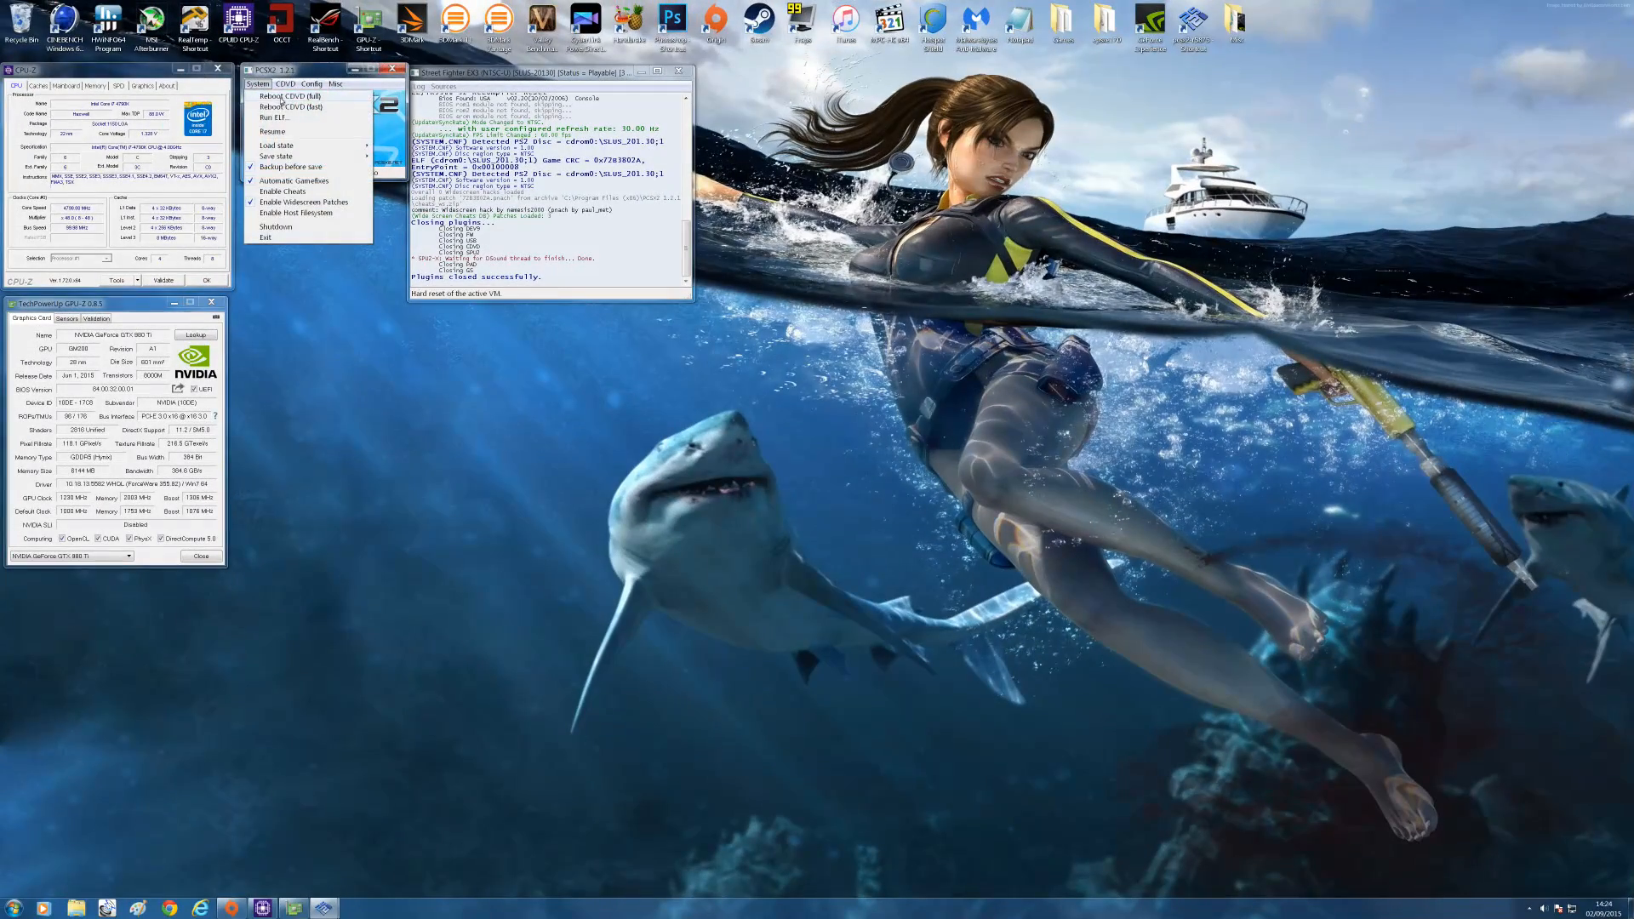
# - Reboot the CDVD fully and confirm resetting the virtual machine
pyautogui.click(291, 95)
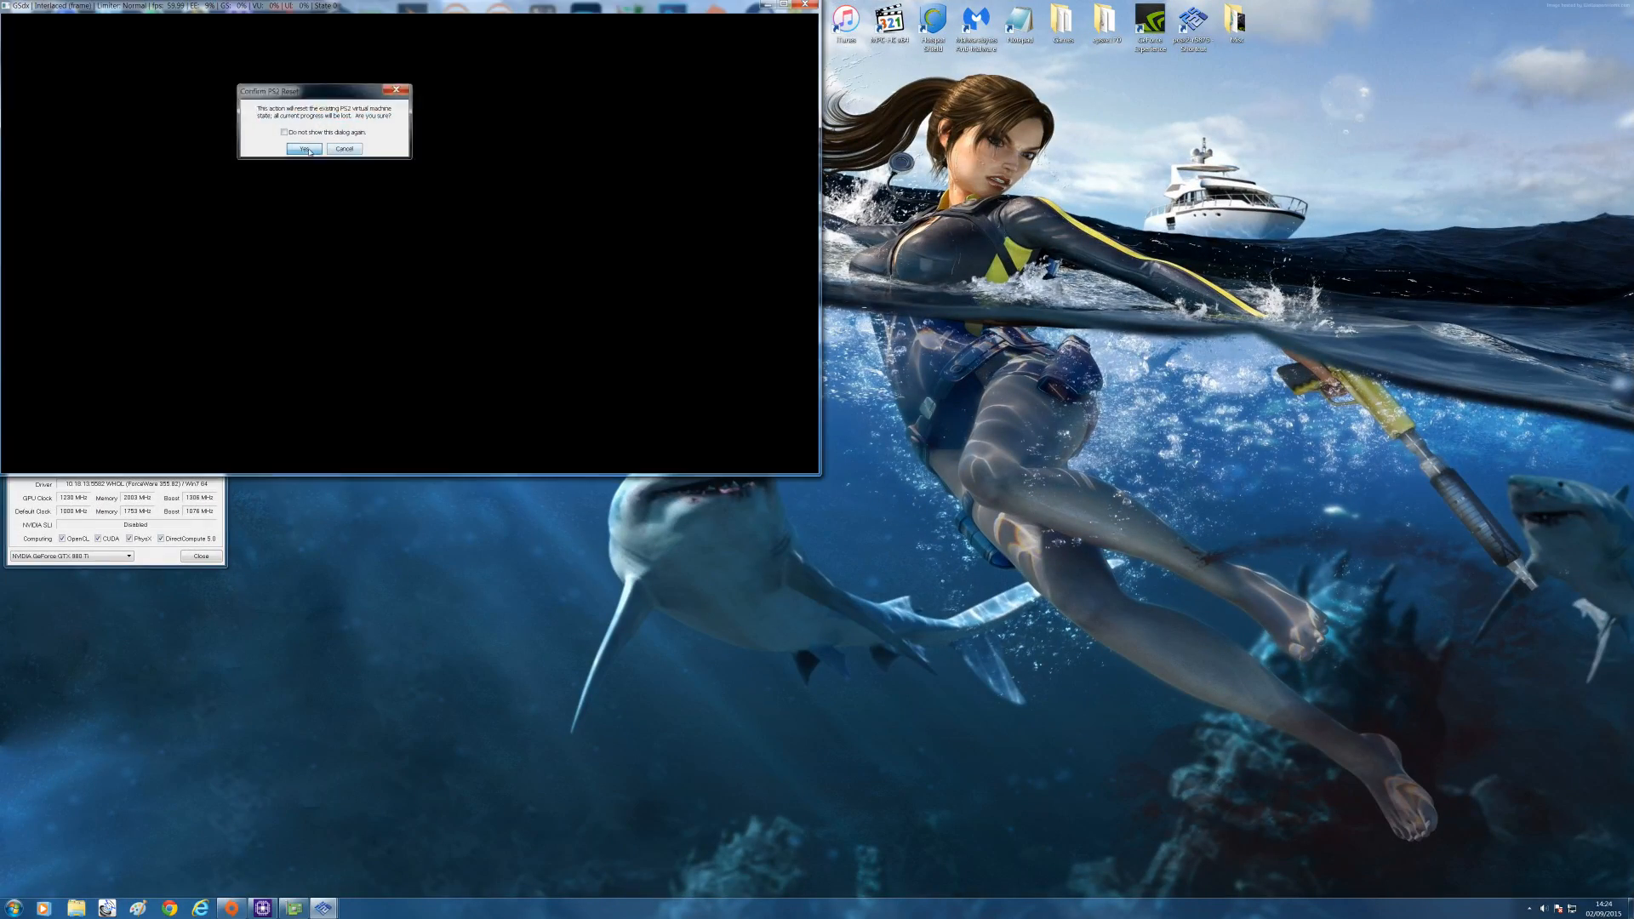
pyautogui.click(303, 150)
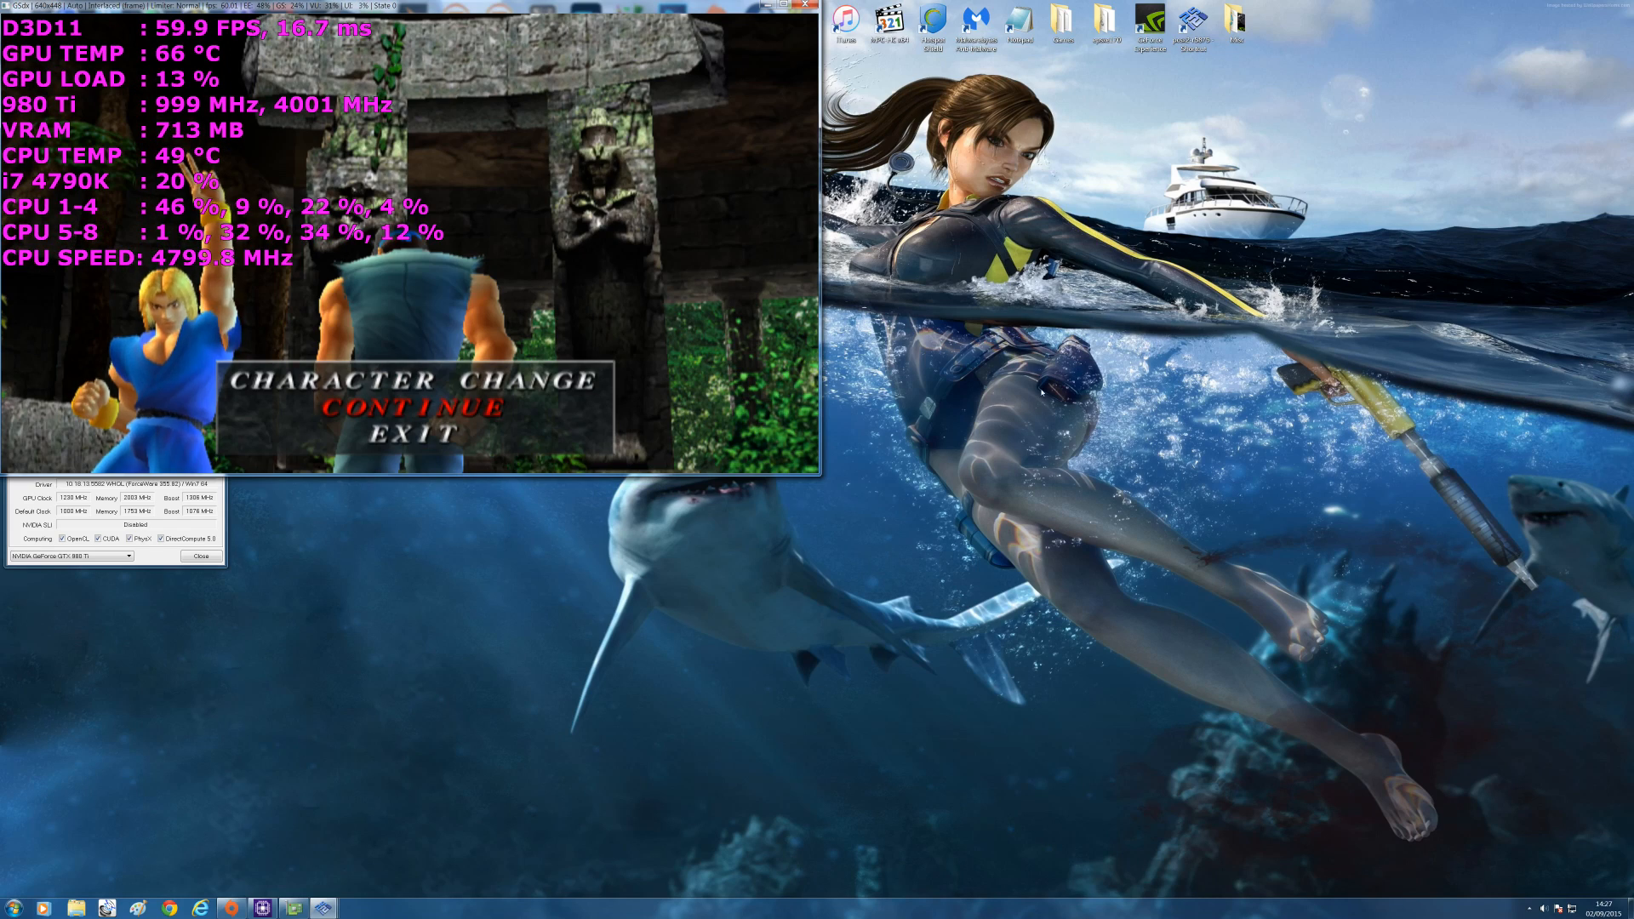
# - Switch GSdx scaling from native to a custom 3840 x 2160 resolution and save it
pyautogui.click(309, 83)
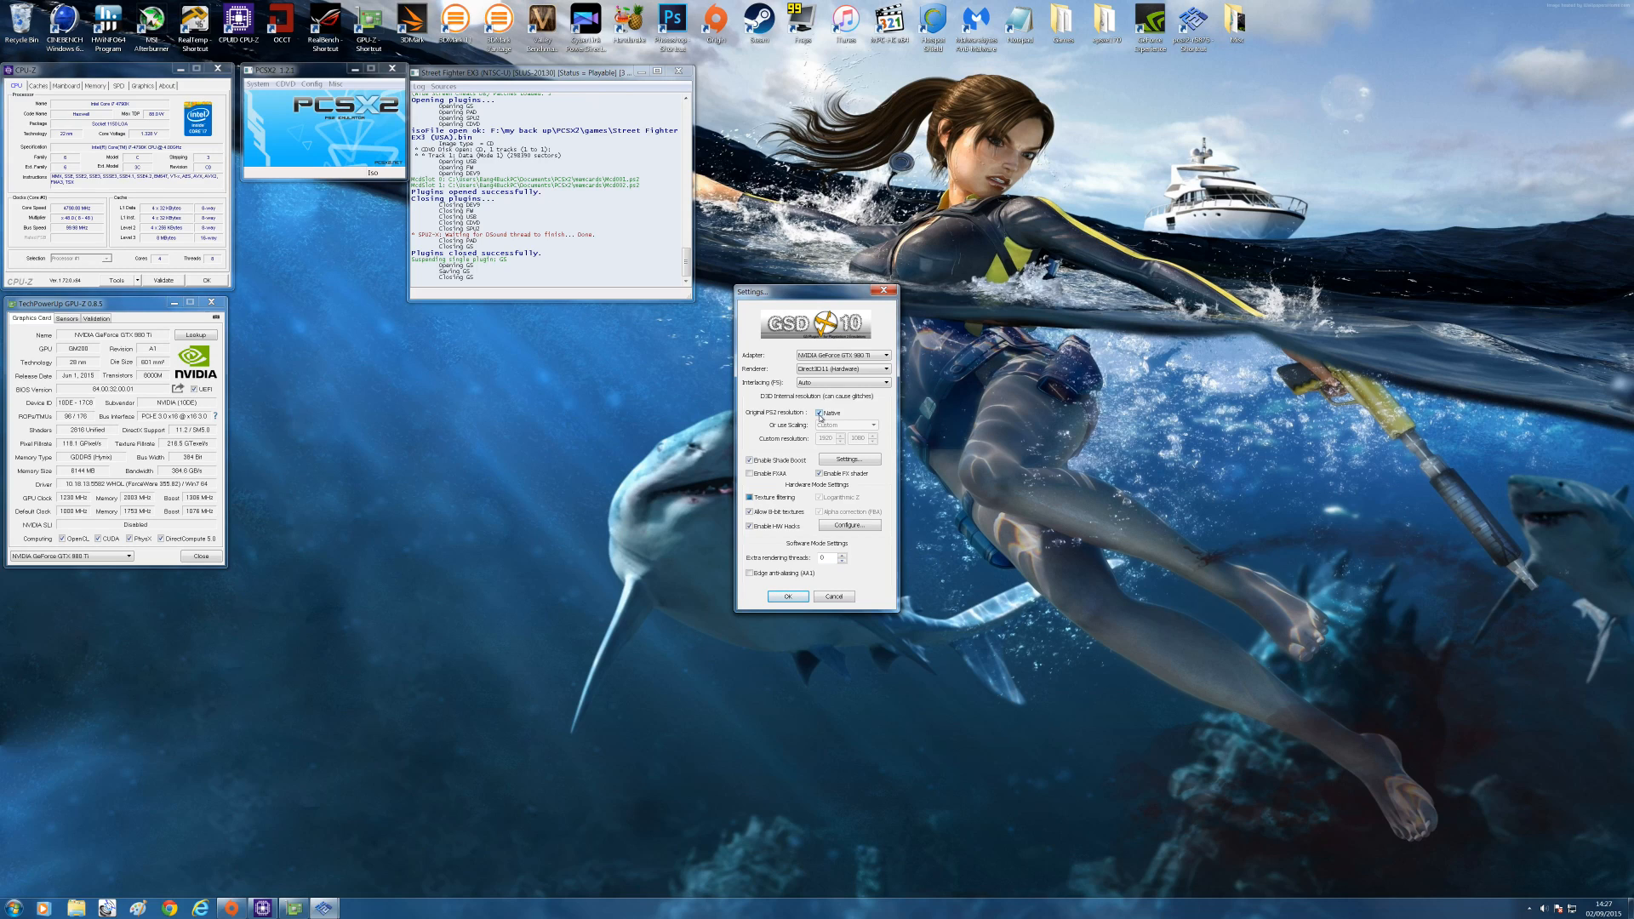
pyautogui.click(871, 425)
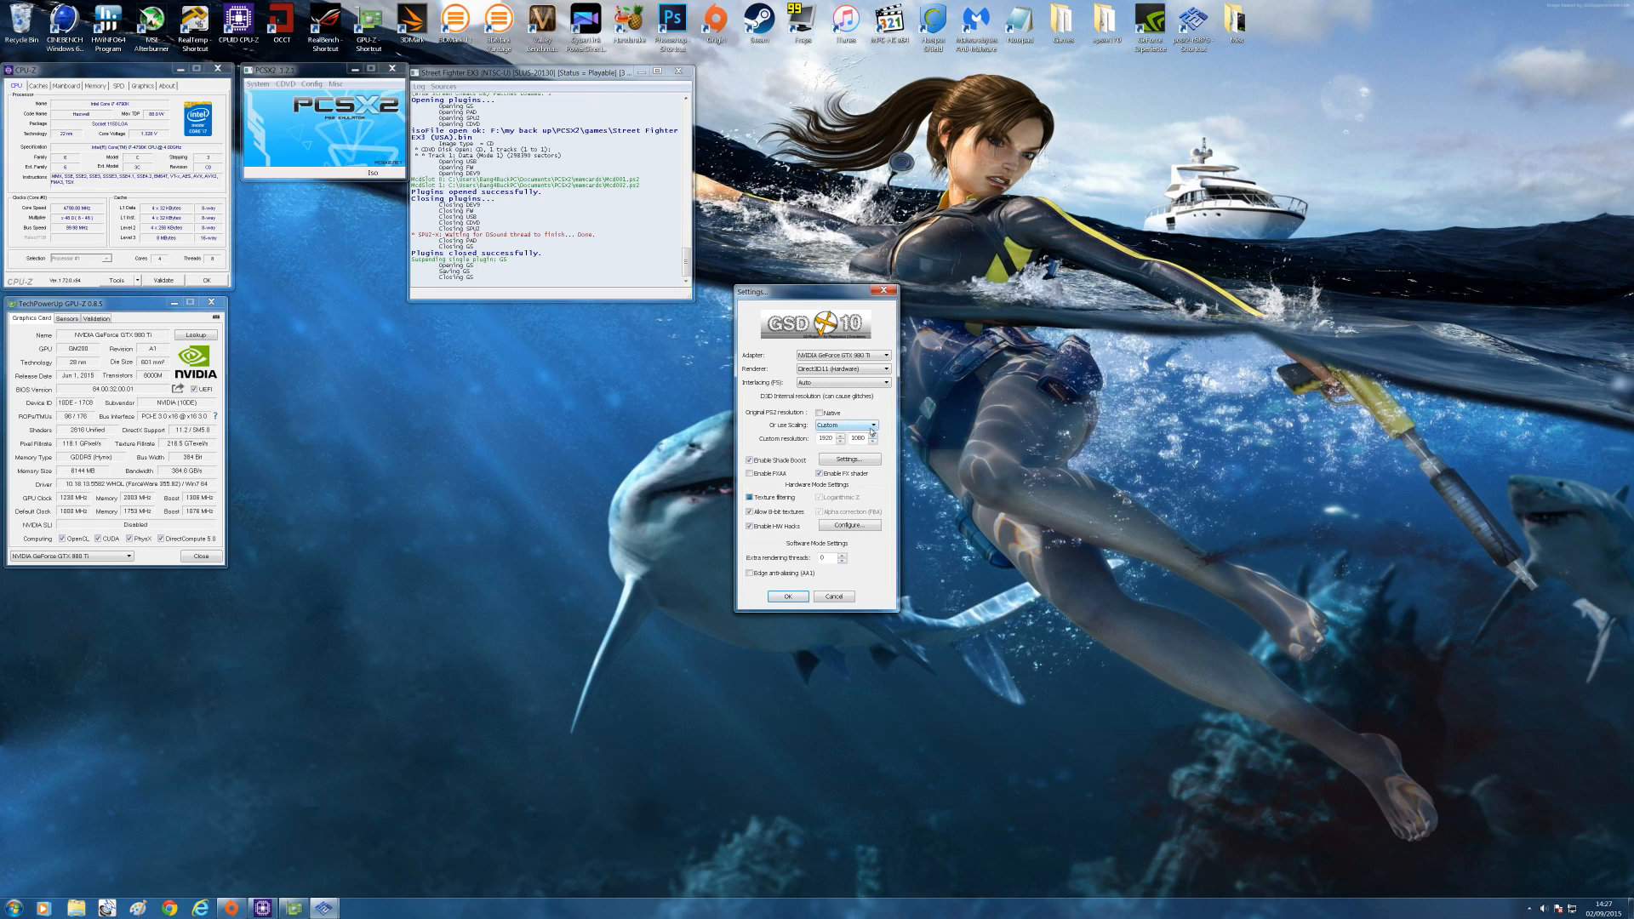
pyautogui.click(873, 424)
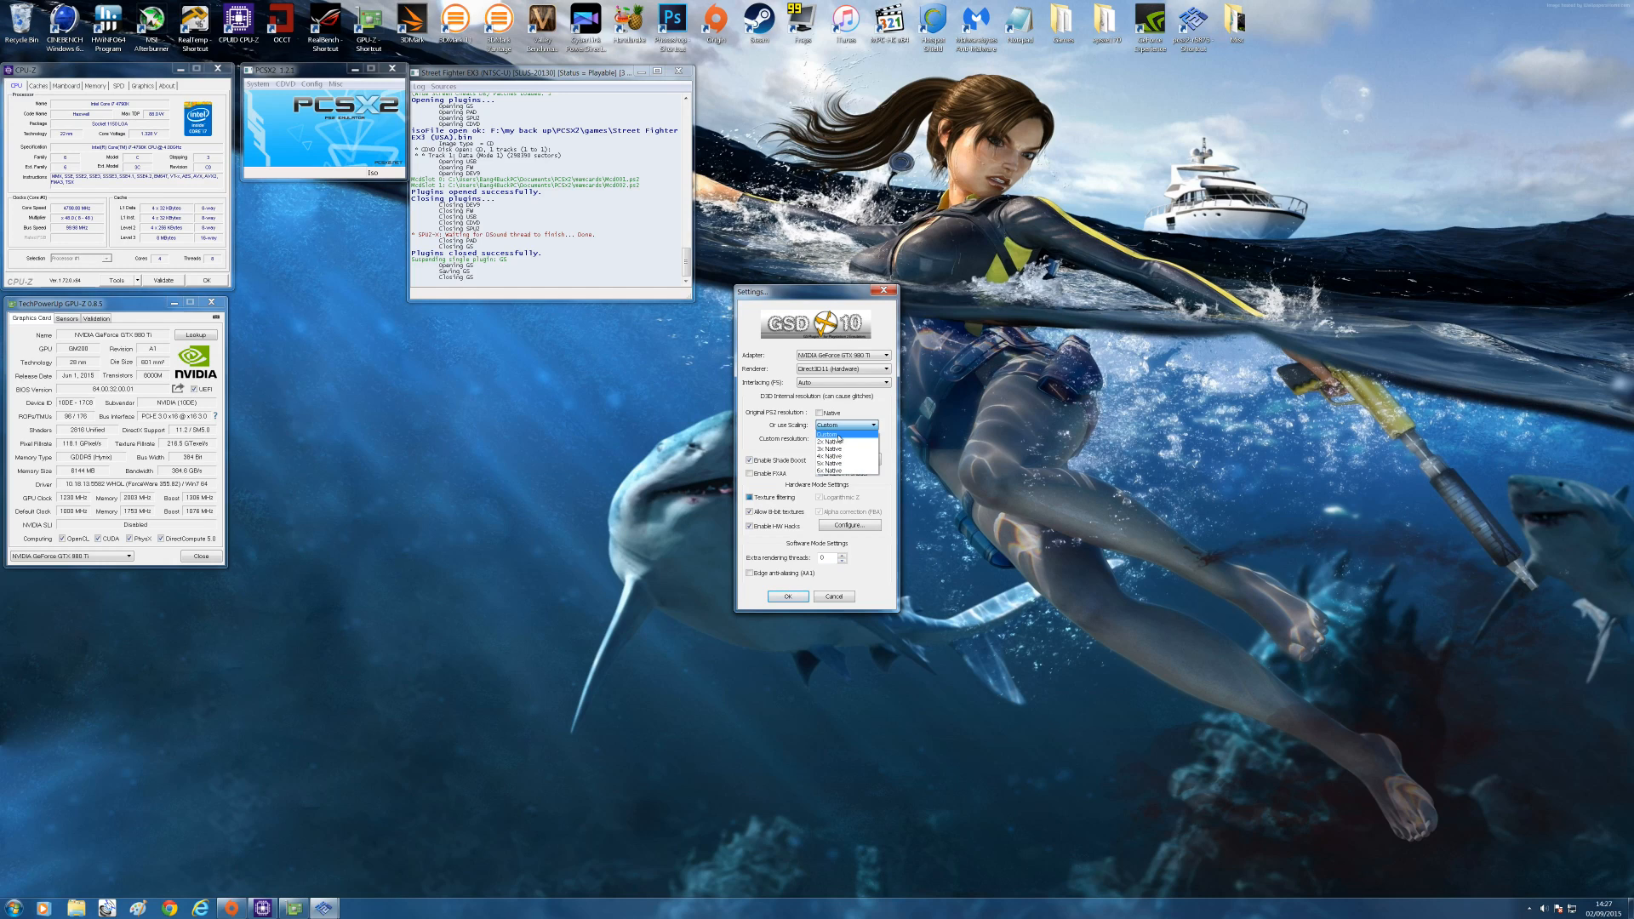
pyautogui.moveTo(831, 441)
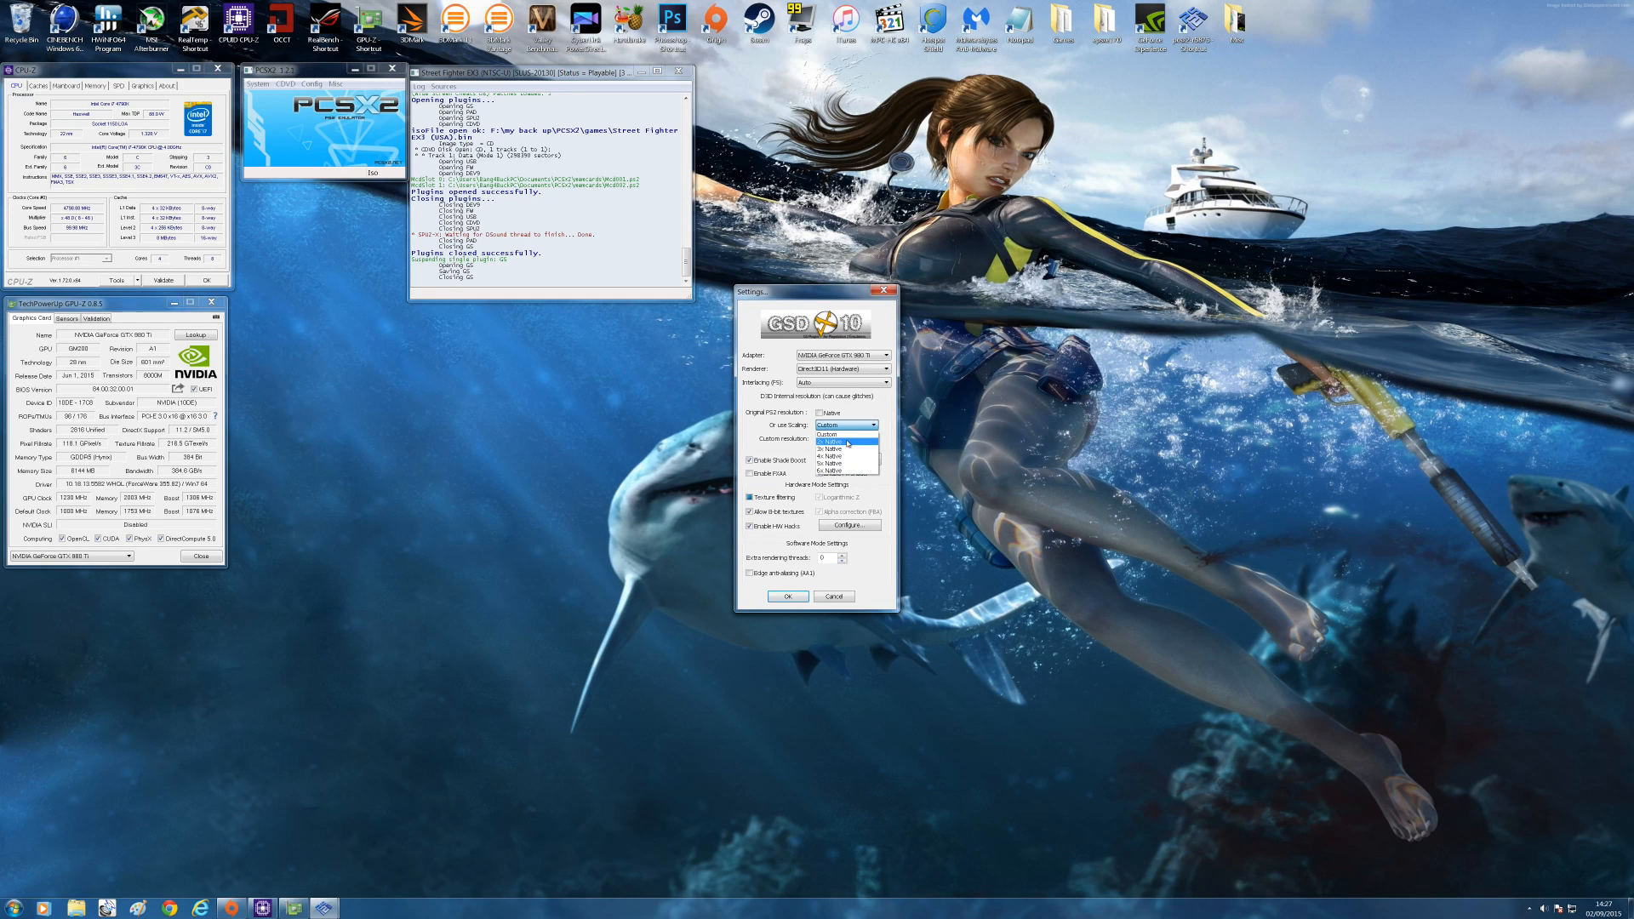
pyautogui.moveTo(844, 456)
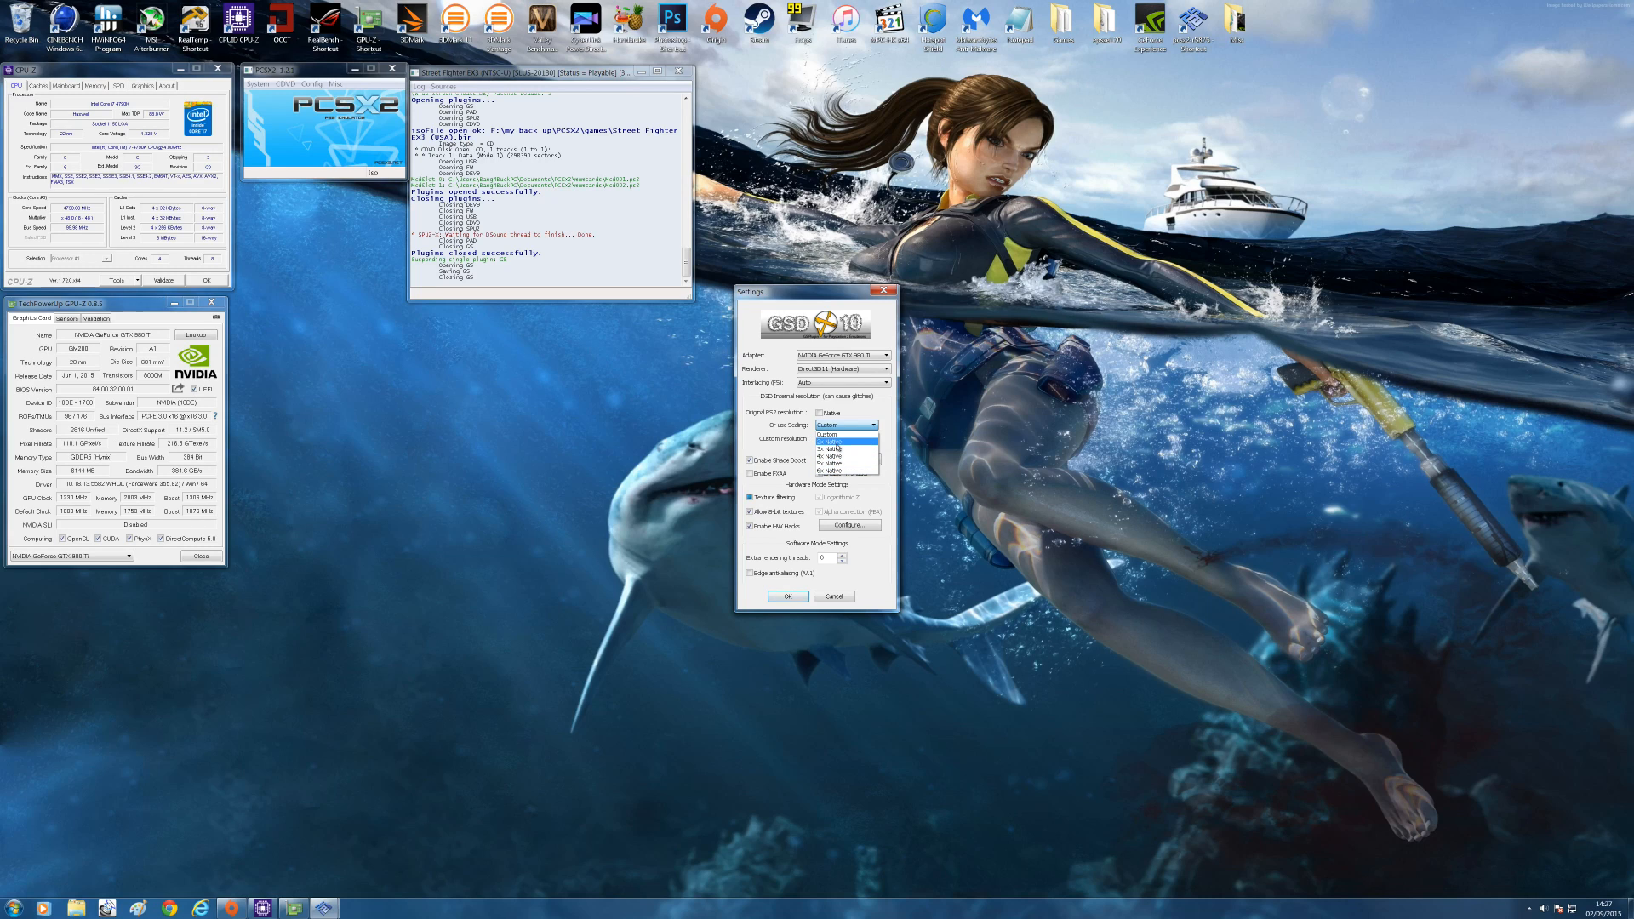
pyautogui.click(844, 423)
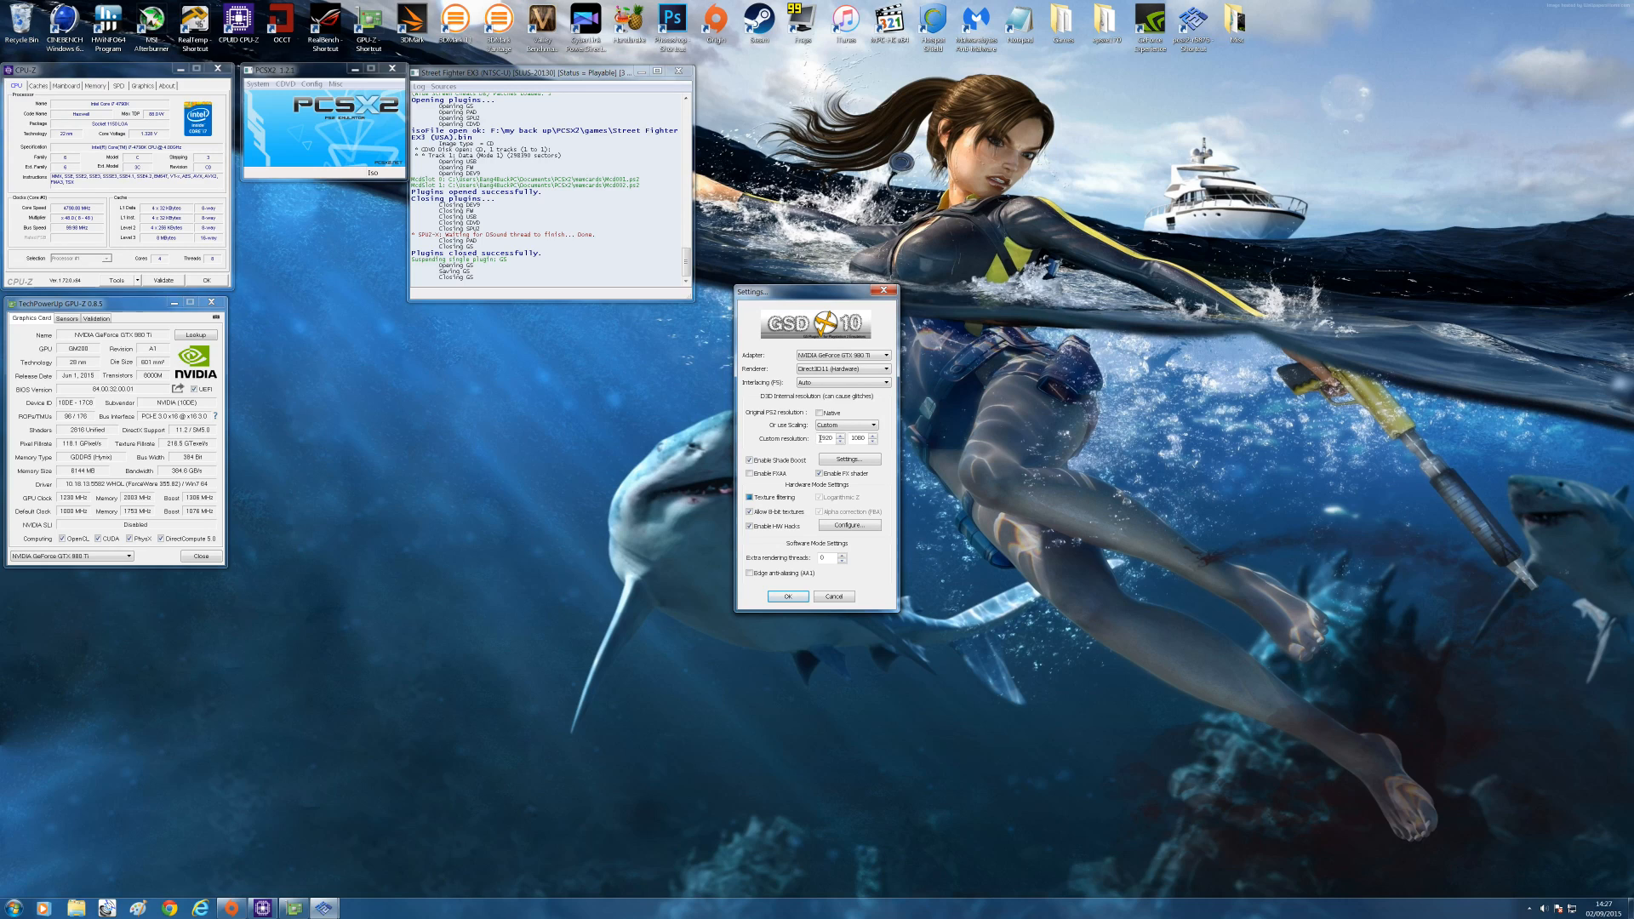
pyautogui.tripleClick(823, 437)
pyautogui.write('3840')
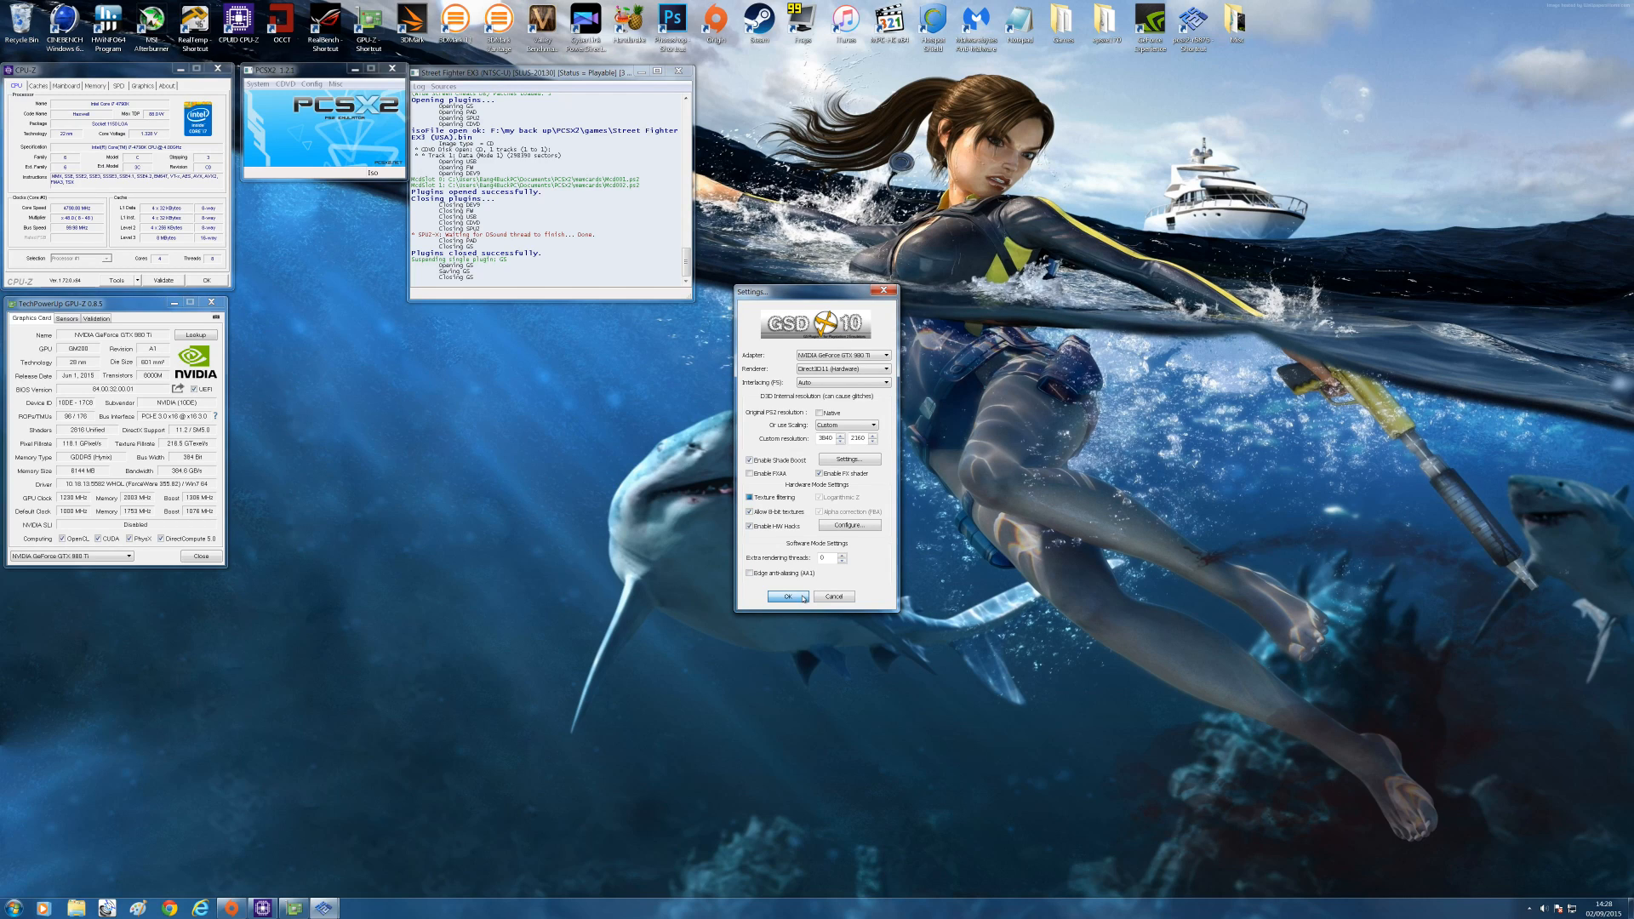
pyautogui.click(788, 596)
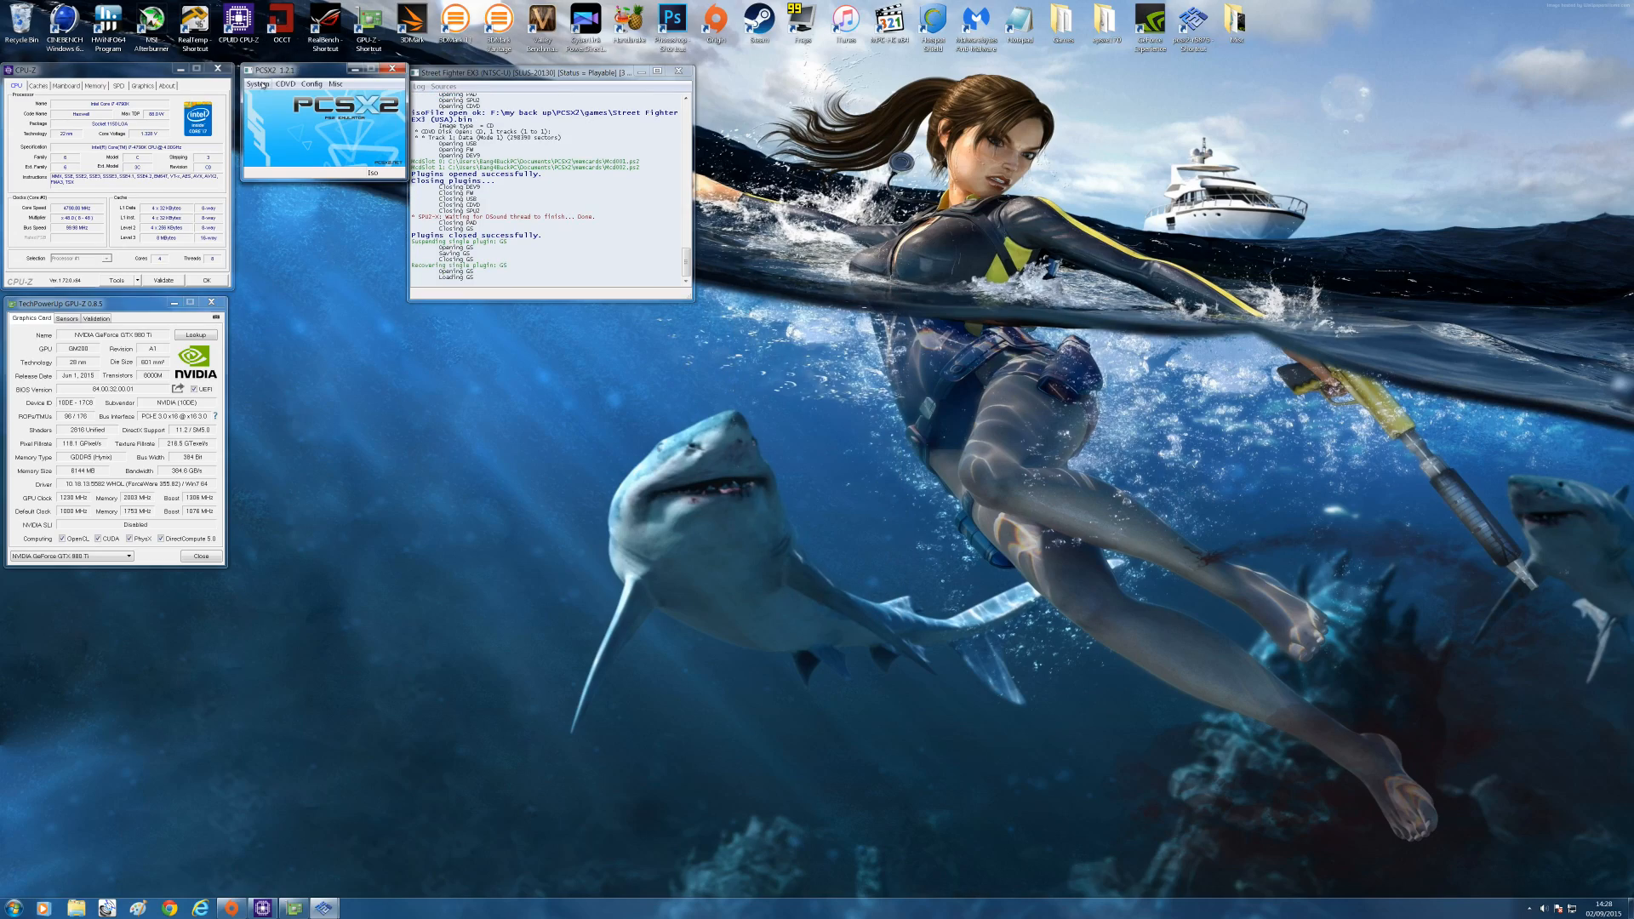
# - Resume Street Fighter EX3 to test the 3840x2160 rendering
pyautogui.click(255, 83)
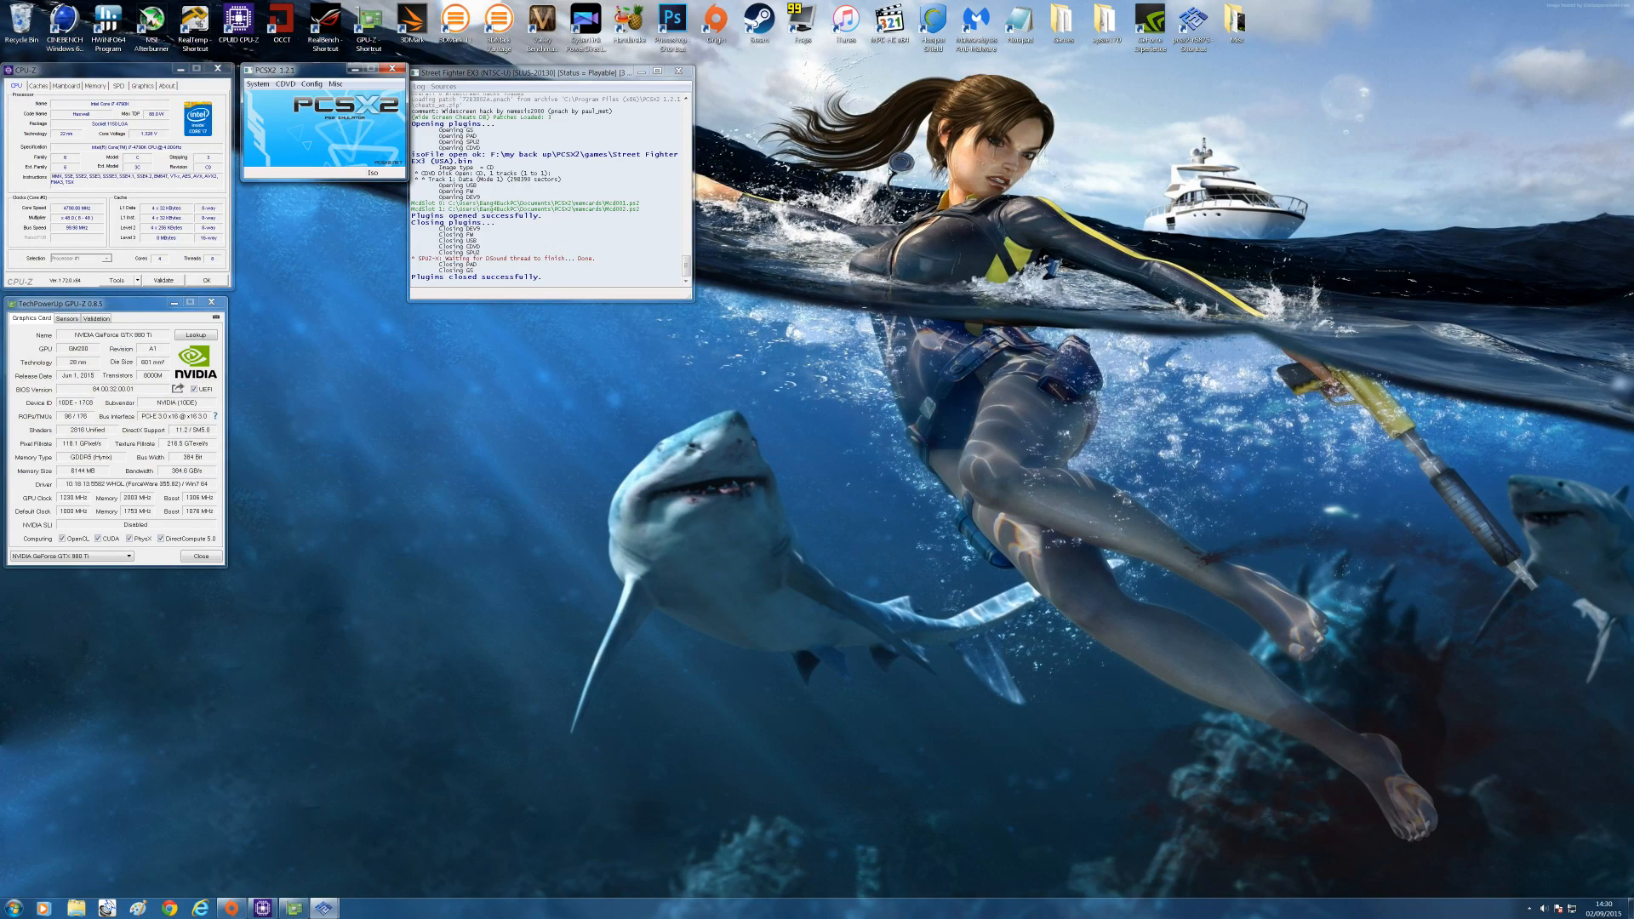
# - Load the Soul Calibur III (Europe) ISO from the Iso Selector recent list
pyautogui.click(309, 84)
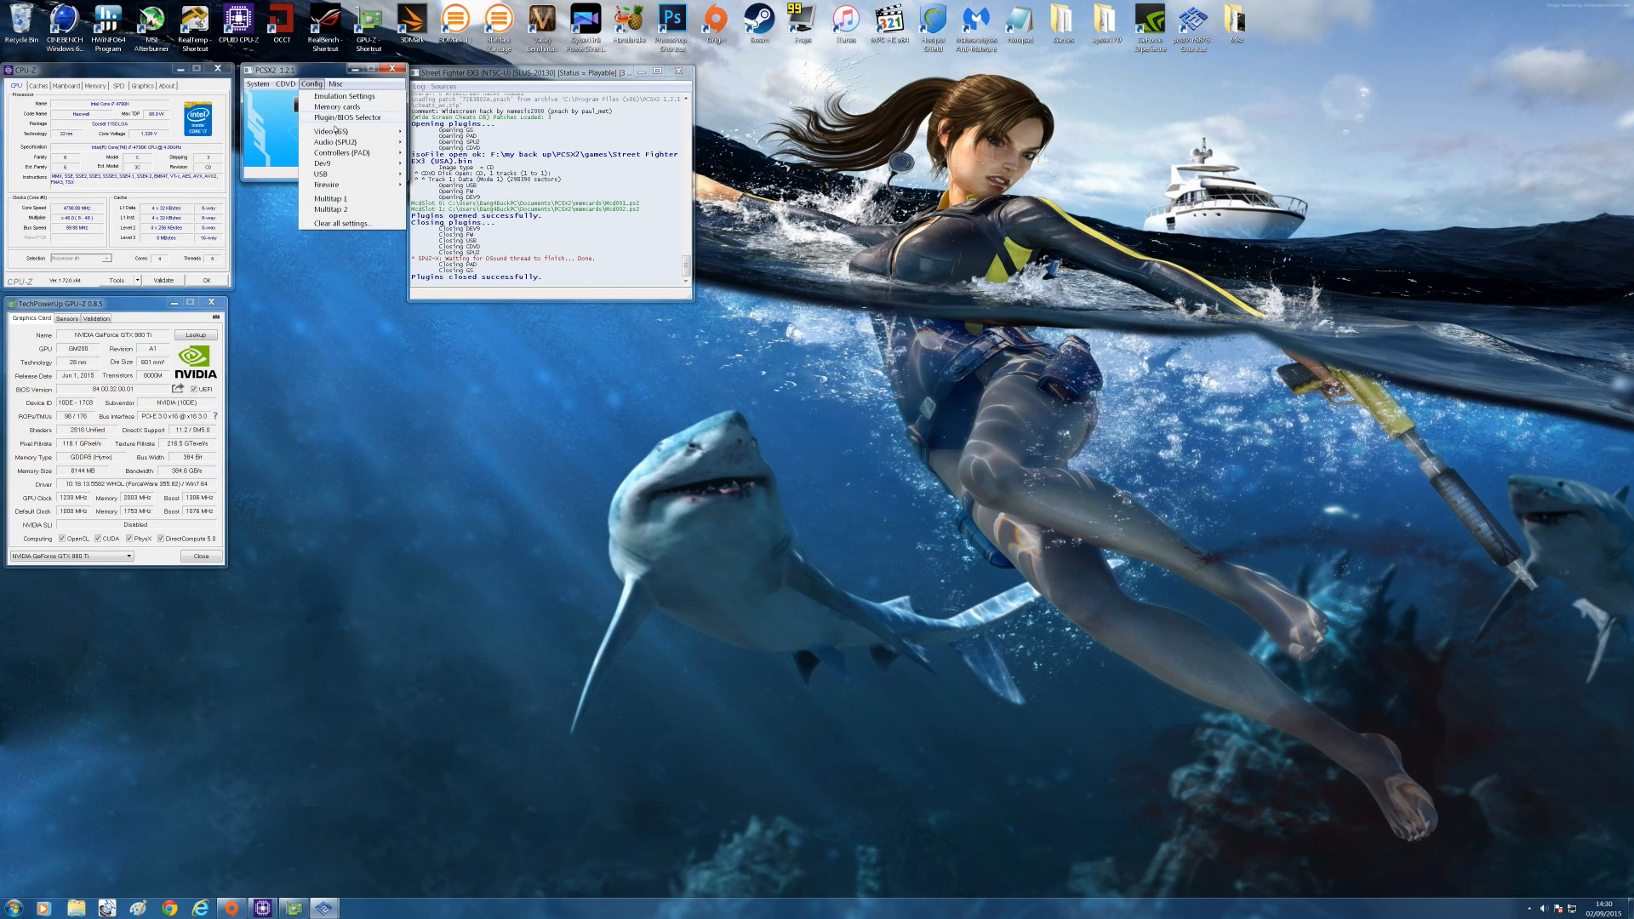
pyautogui.click(277, 85)
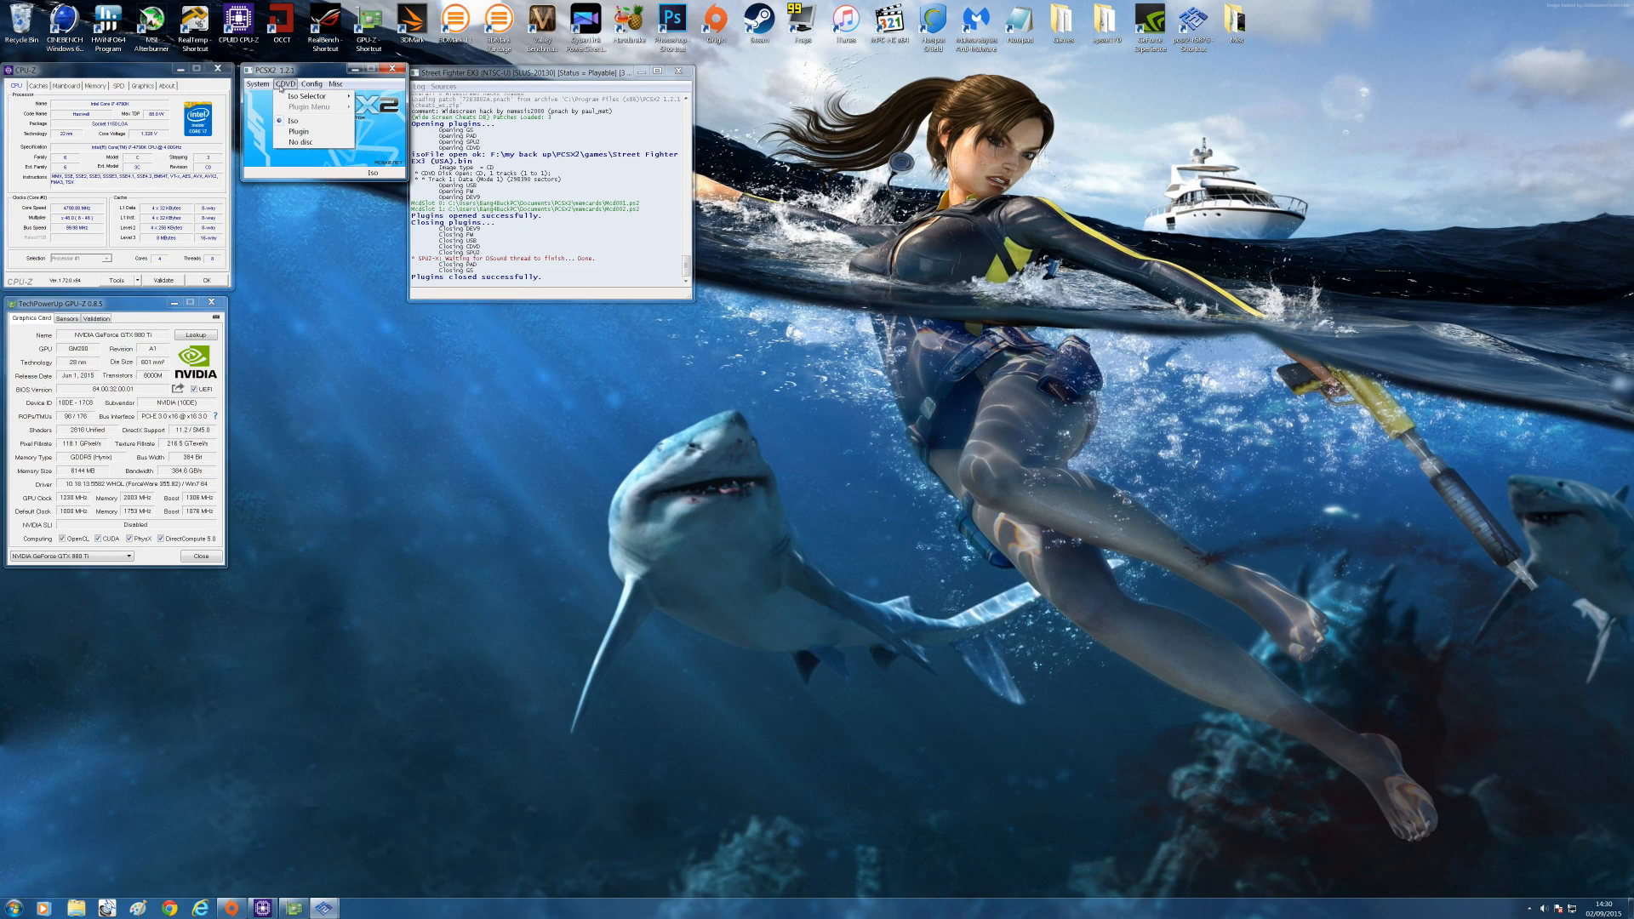
pyautogui.click(306, 96)
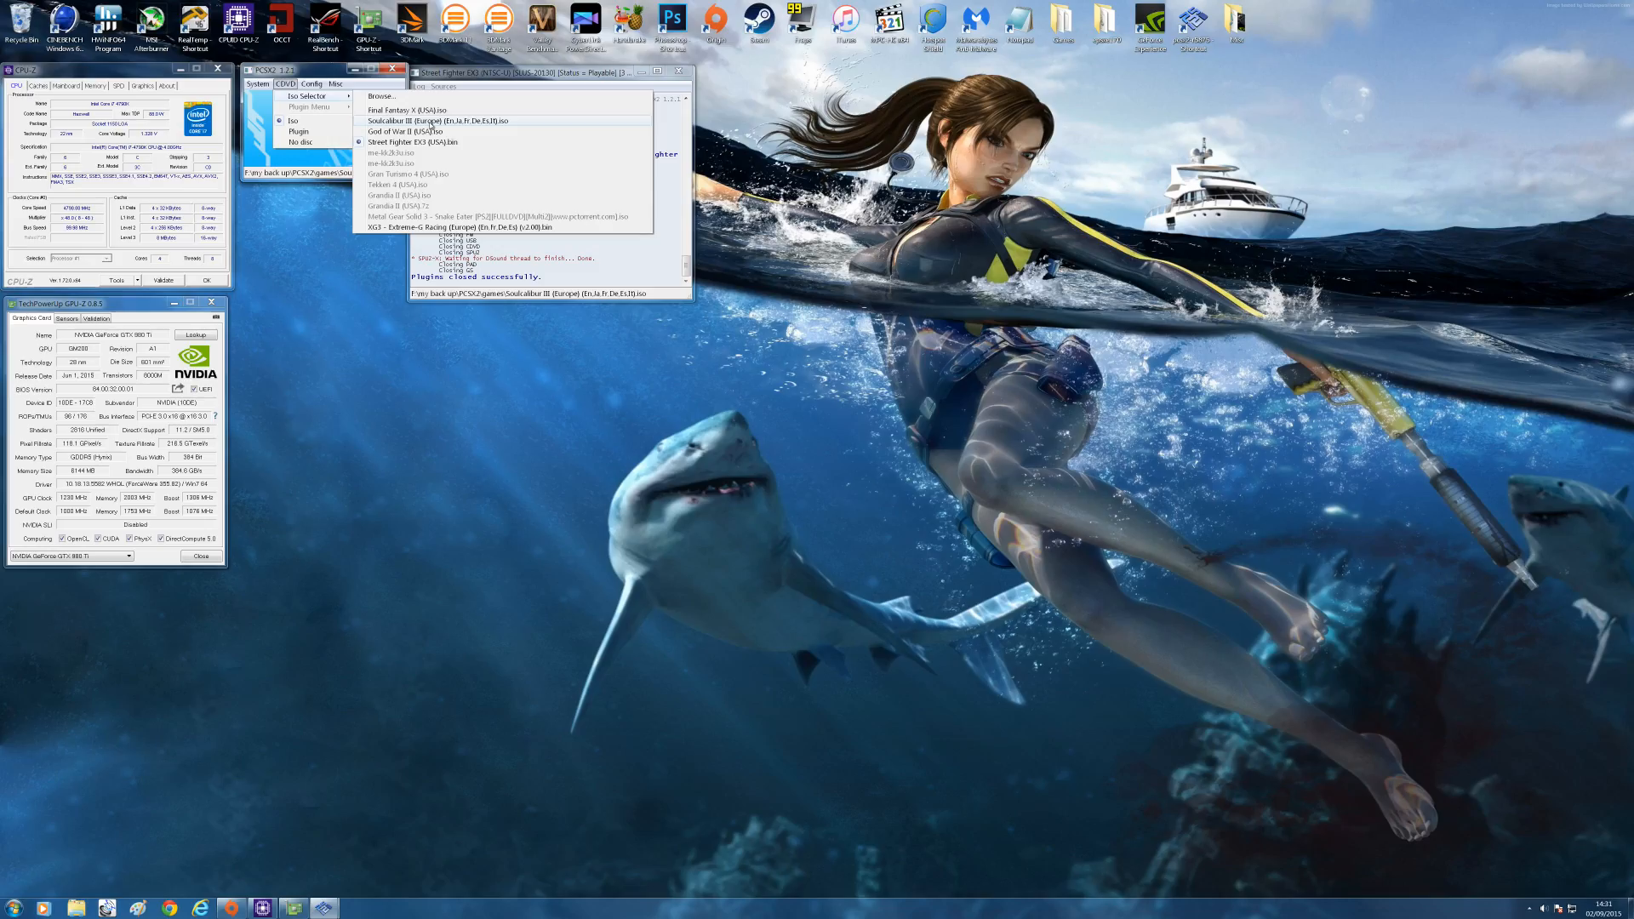
pyautogui.click(406, 131)
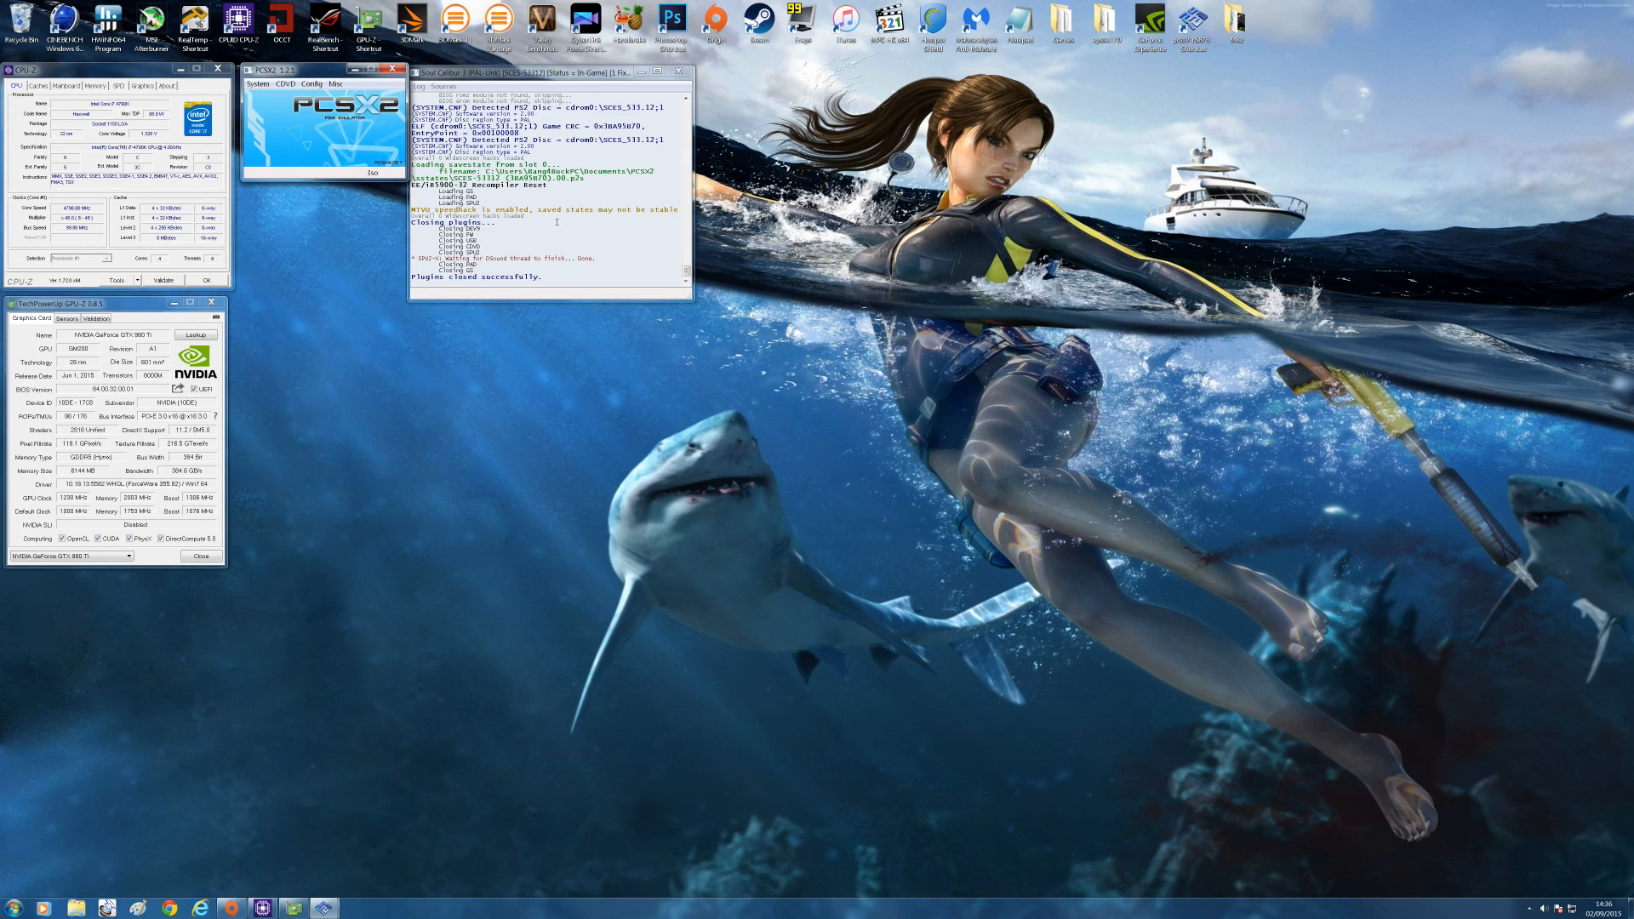
# - Change the GSdx custom resolution to 1200 x 1200 and save it
pyautogui.click(309, 83)
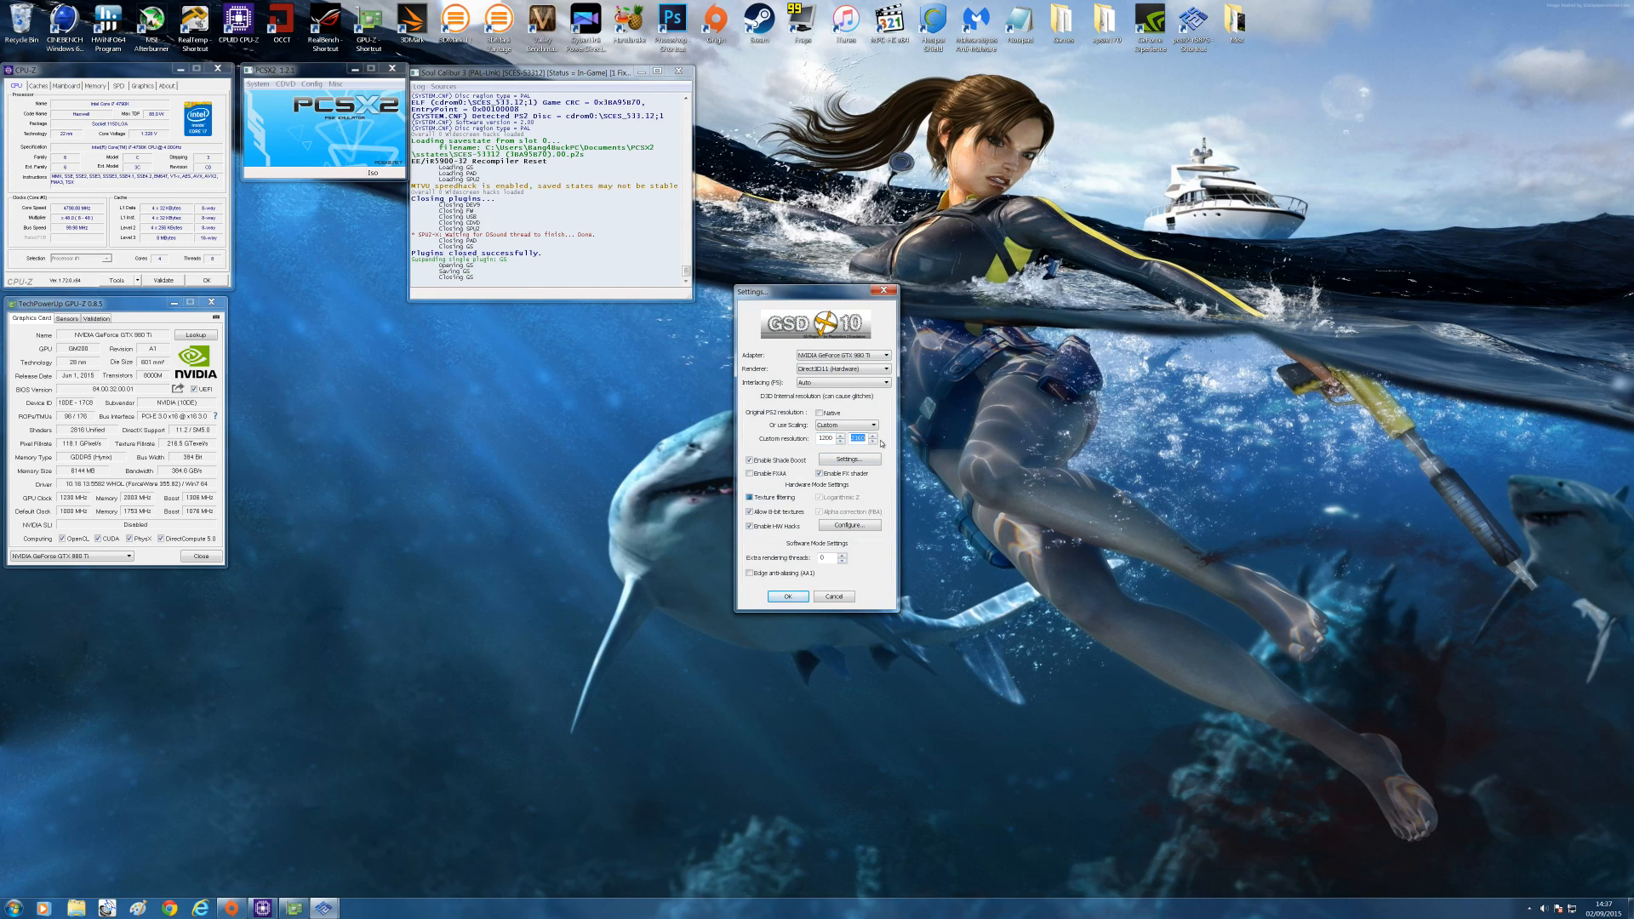
pyautogui.click(873, 441)
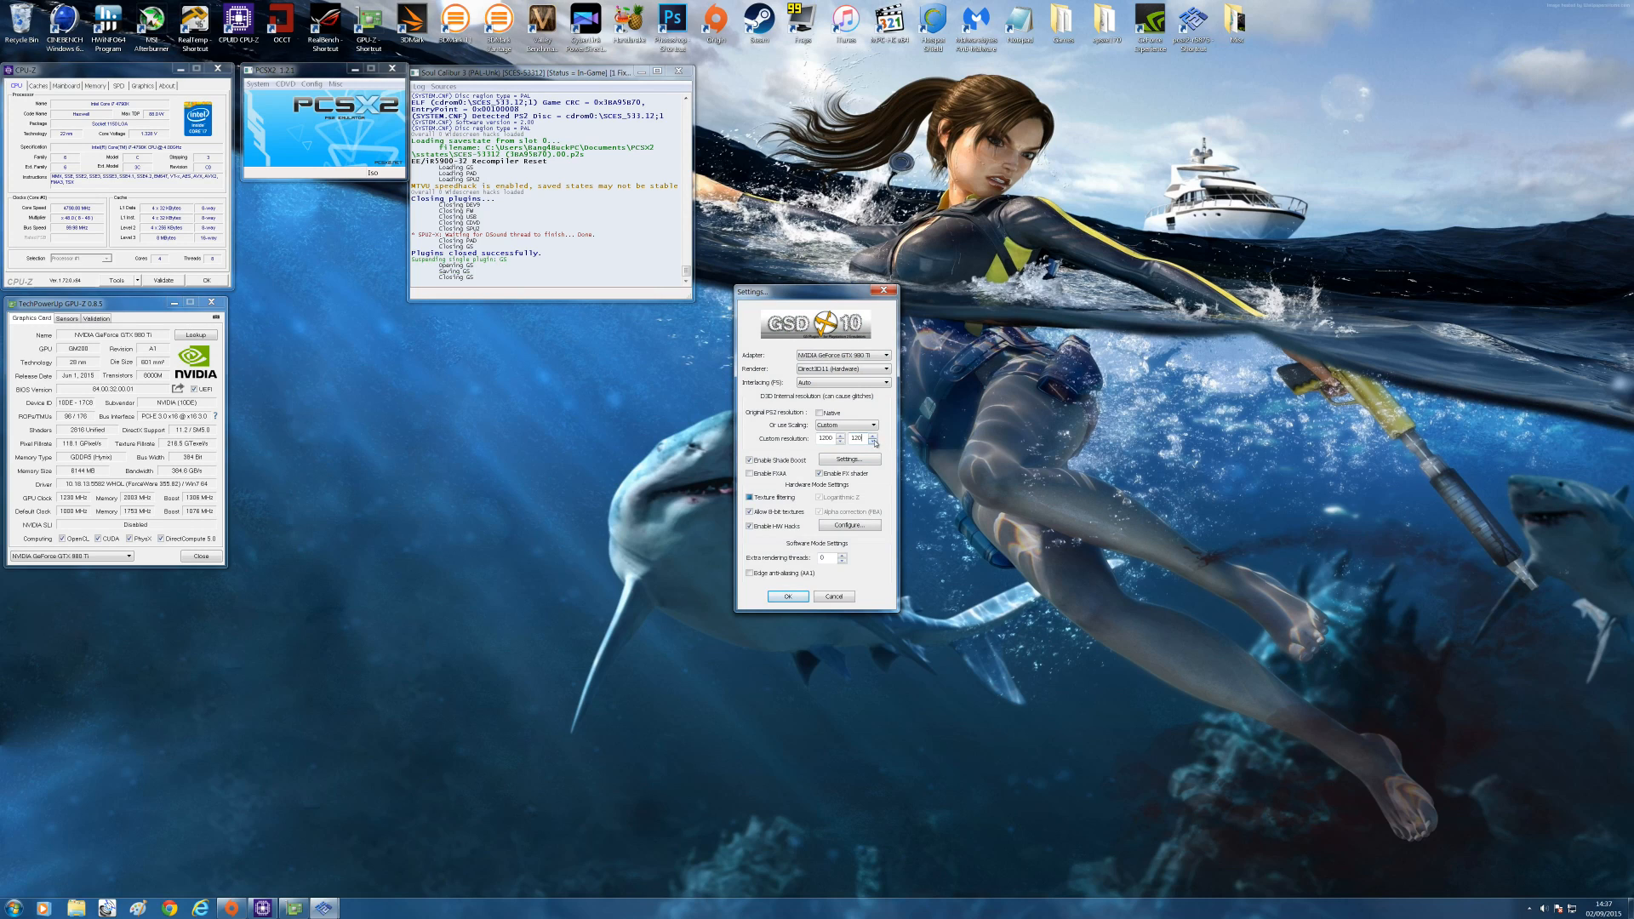
pyautogui.click(873, 438)
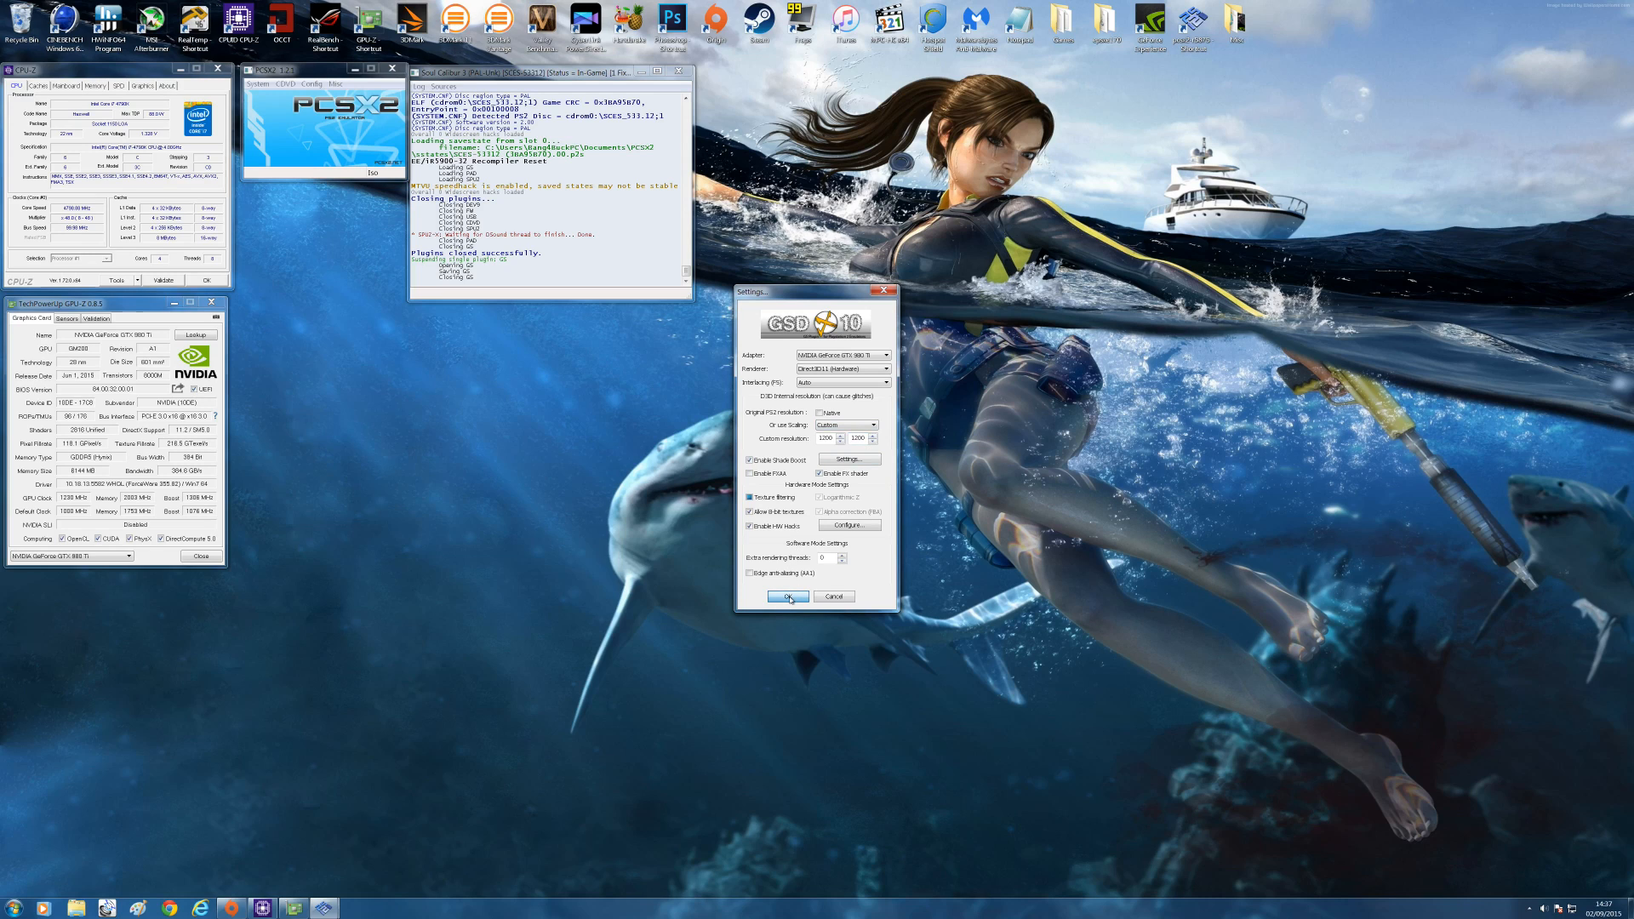
pyautogui.click(788, 596)
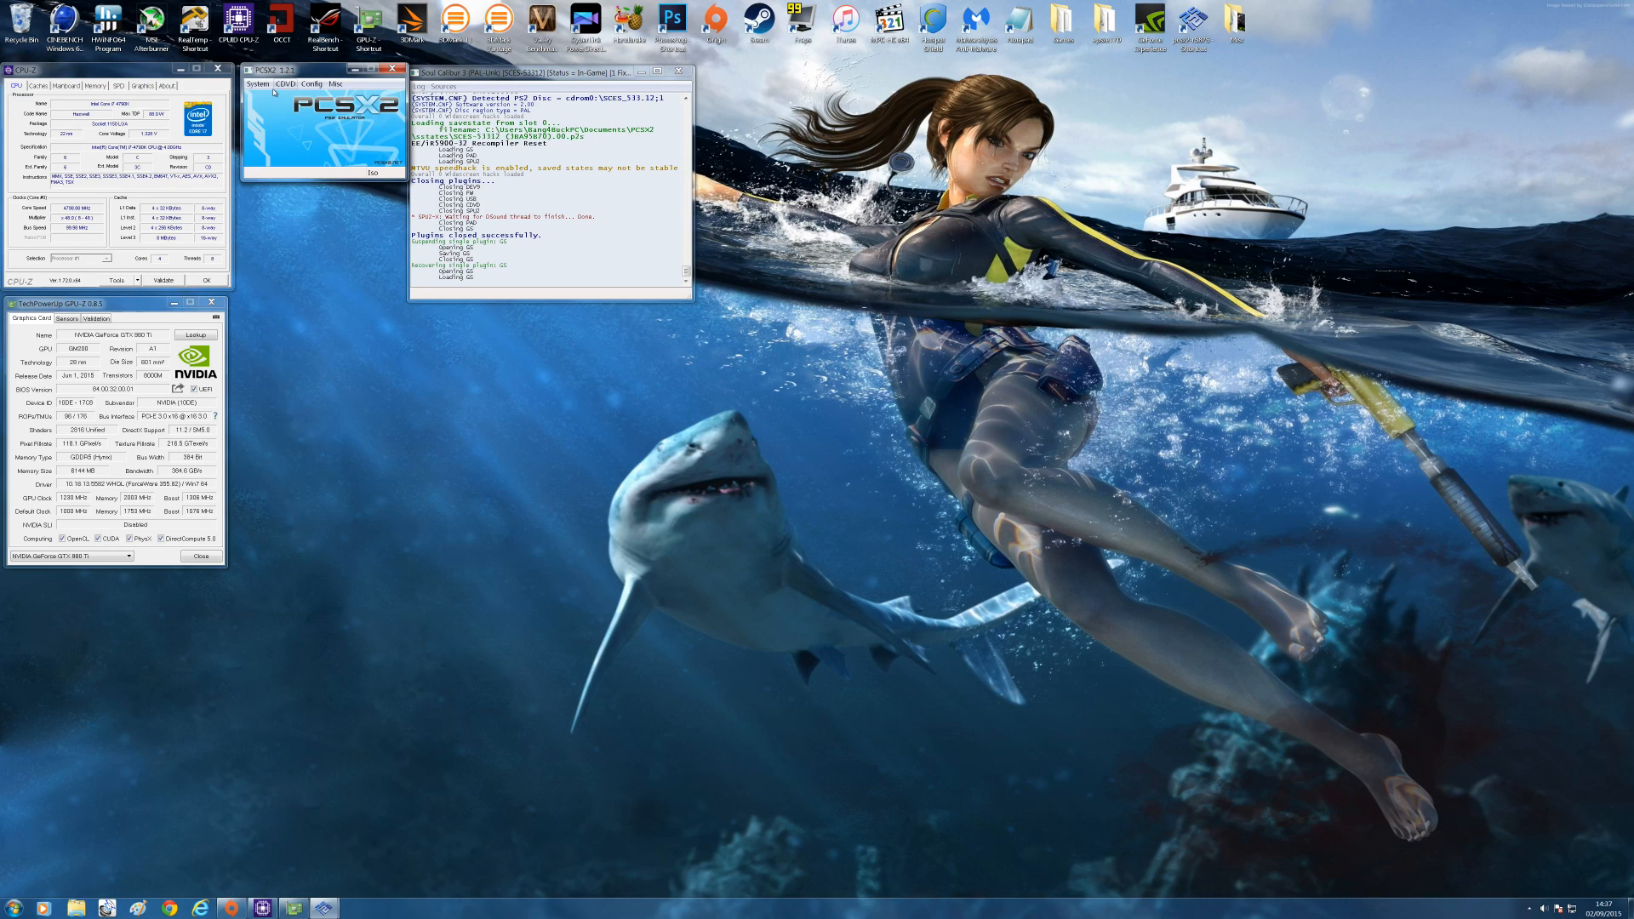